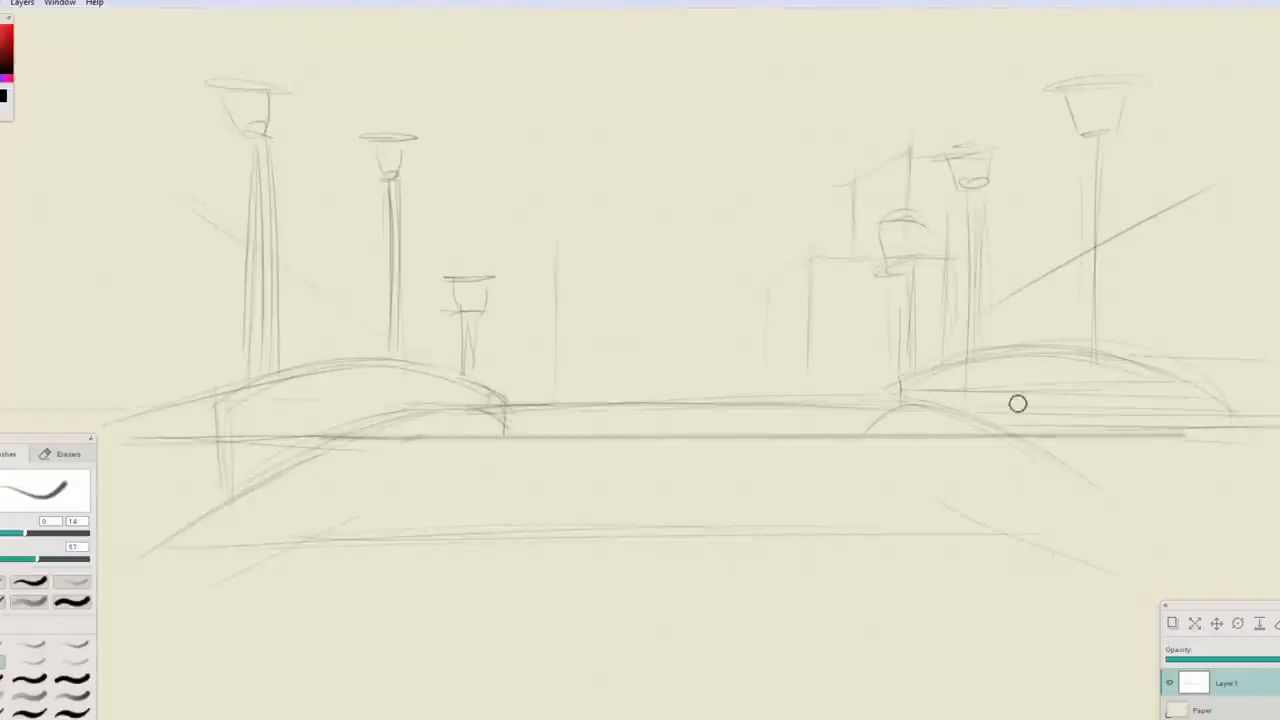
# - Sketch the lamp posts, bridge railing and the village buildings behind them on Layer 1
pyautogui.moveTo(1016, 404); pyautogui.dragTo(910, 296)
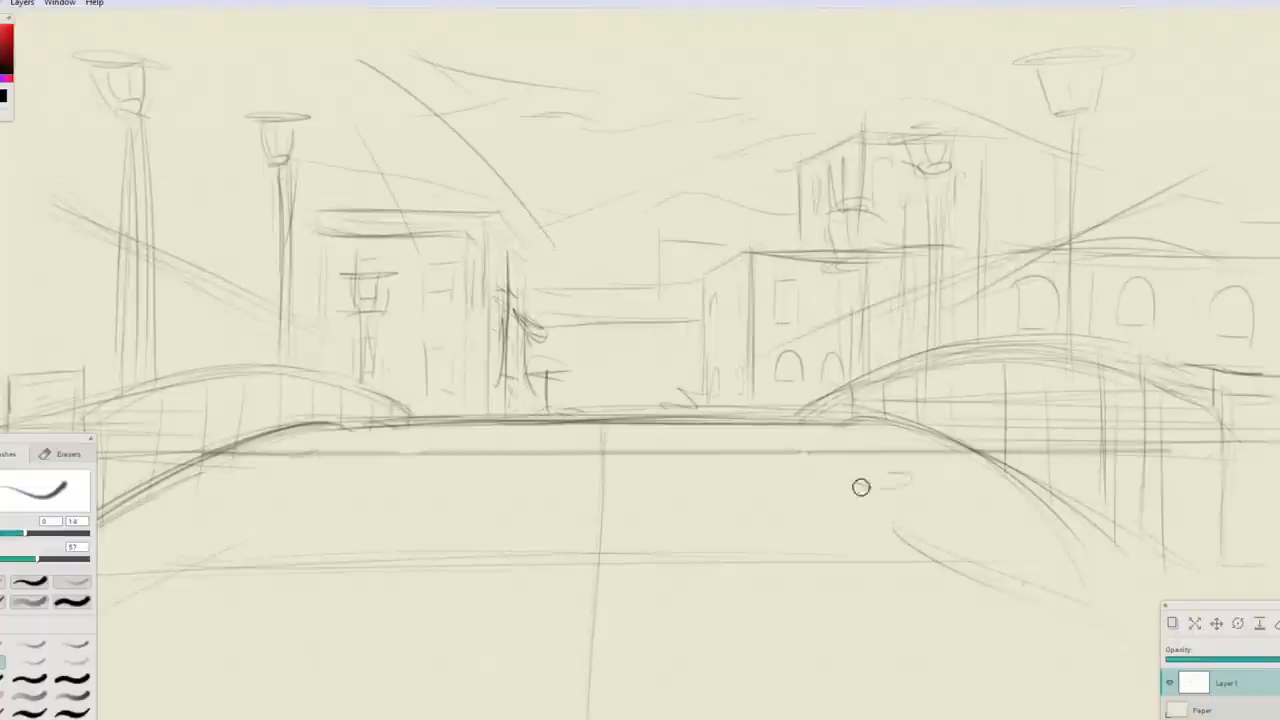
pyautogui.moveTo(860, 488); pyautogui.dragTo(900, 490)
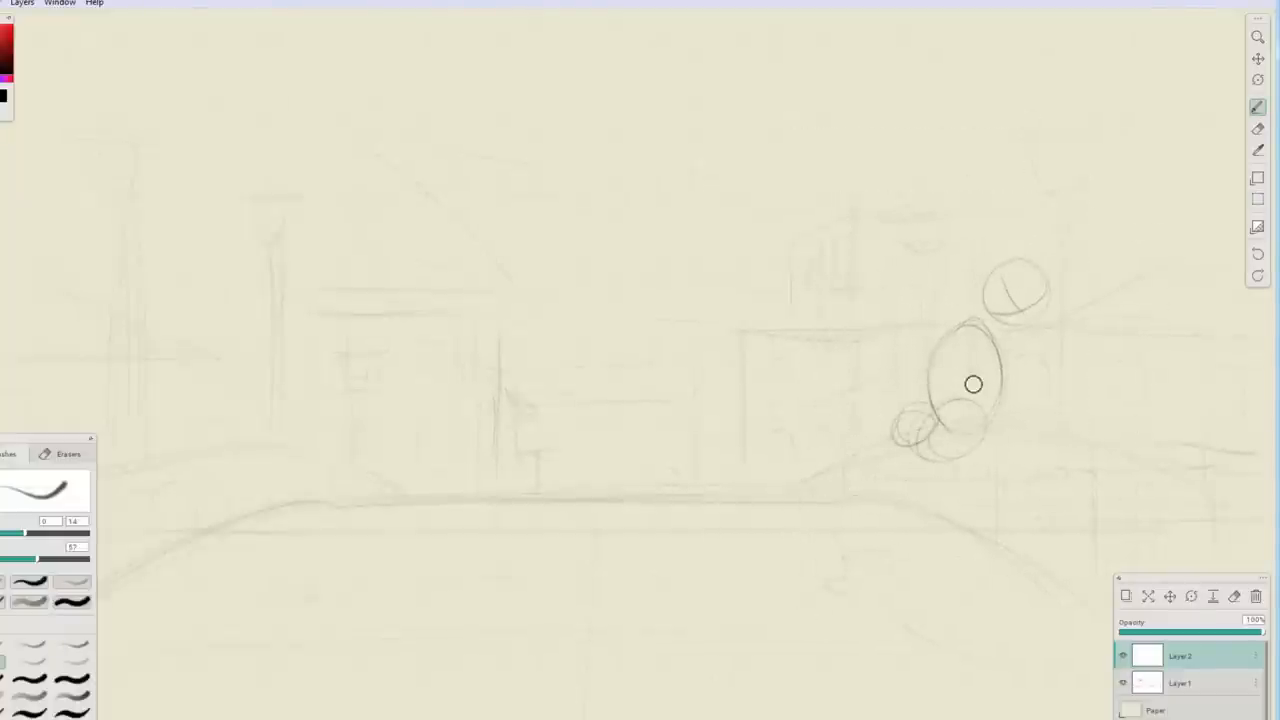
# - Rough in the leaning cat's head, torso, railing arm and legs over the faded background
pyautogui.moveTo(972, 384); pyautogui.dragTo(916, 556)
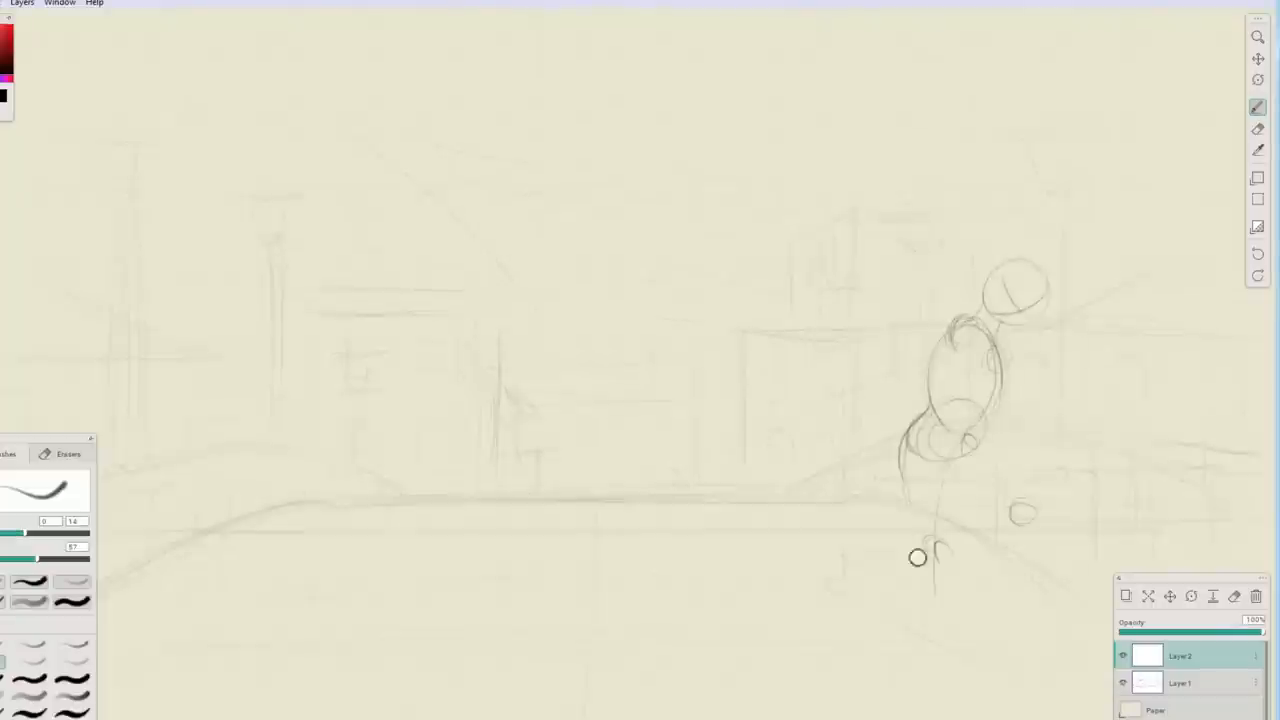
pyautogui.moveTo(918, 556); pyautogui.dragTo(1064, 368)
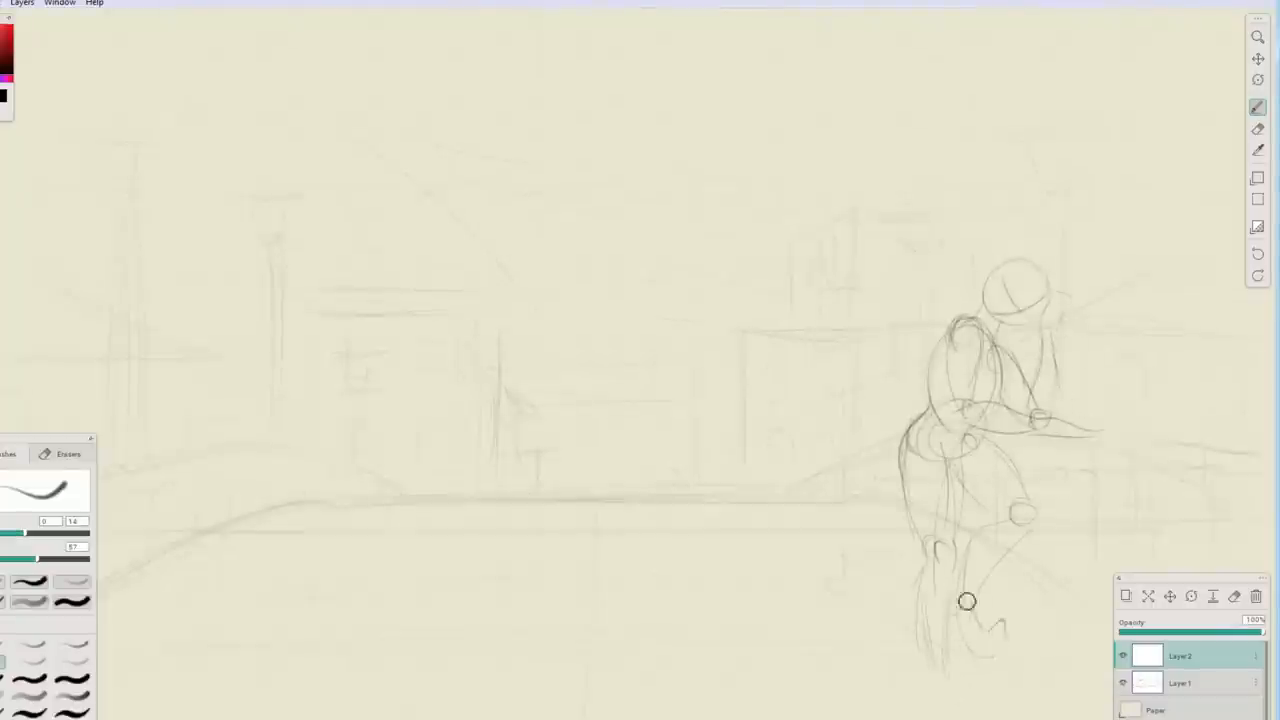
pyautogui.moveTo(968, 600); pyautogui.dragTo(990, 710)
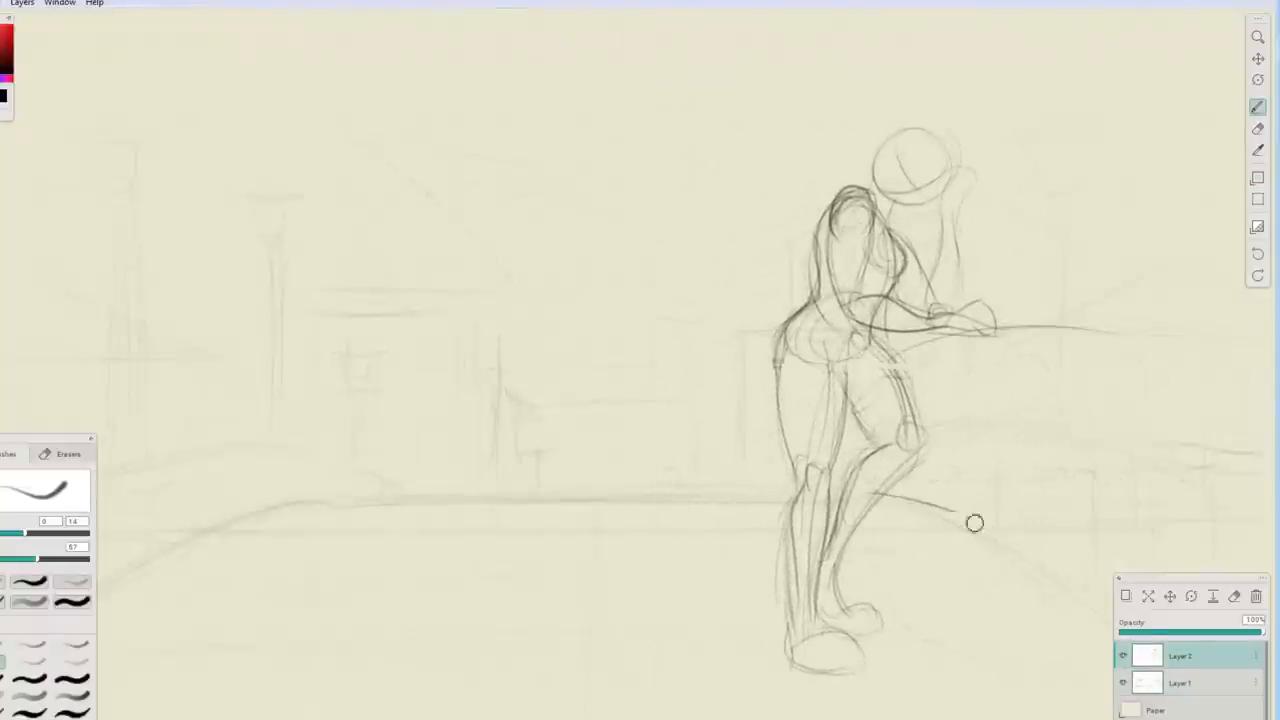
pyautogui.moveTo(976, 524); pyautogui.dragTo(956, 140)
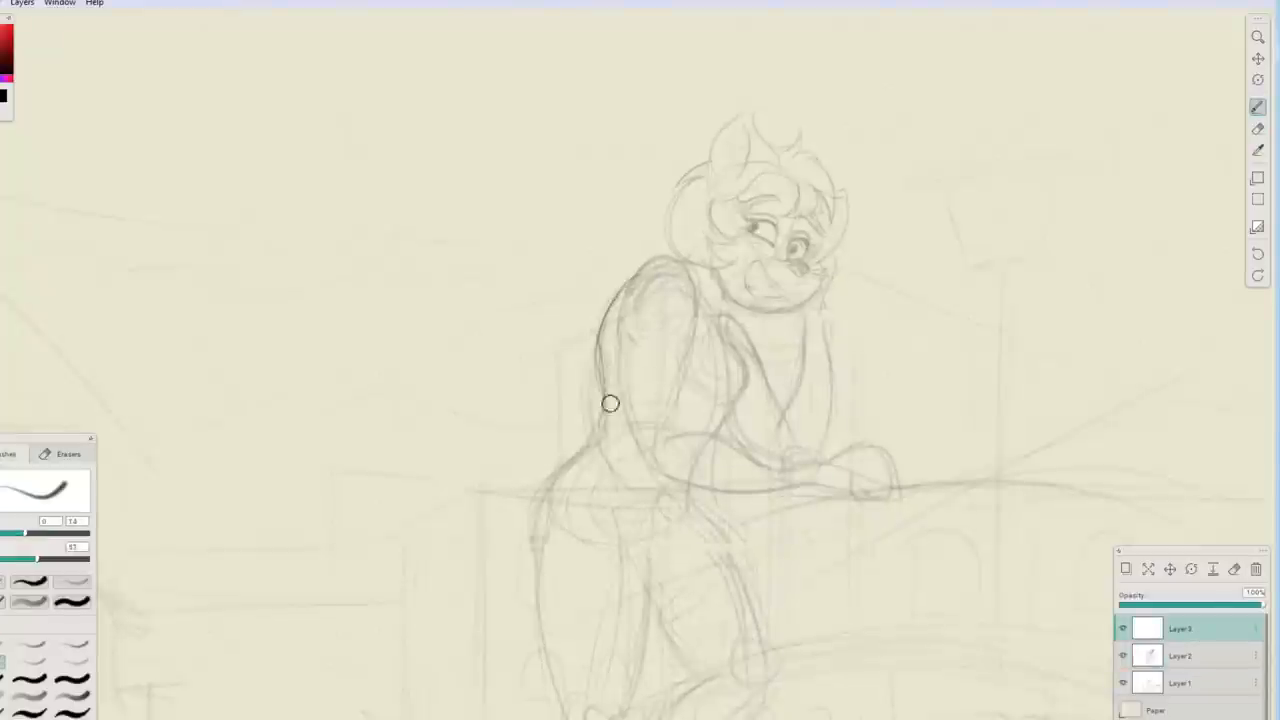
# - Redraw the cat's back contour, tail line, lower leg and front foot with firmer strokes
pyautogui.moveTo(610, 404); pyautogui.dragTo(892, 468)
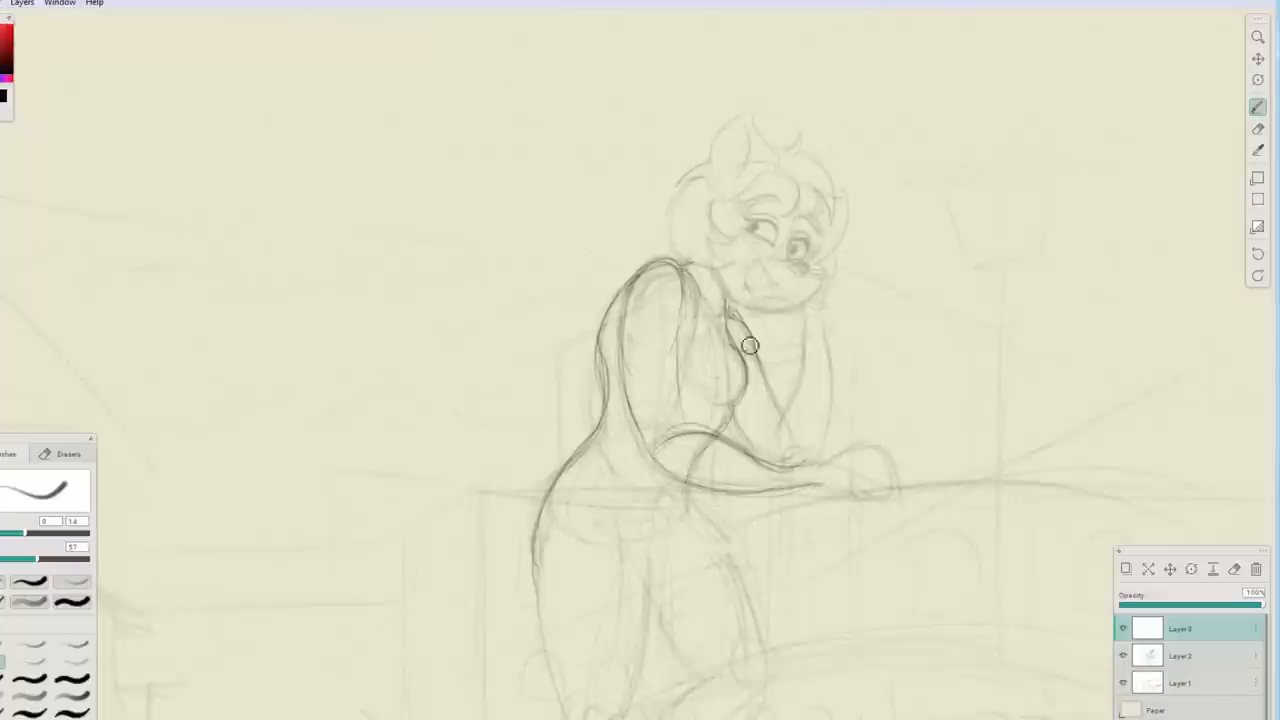
pyautogui.moveTo(750, 344); pyautogui.dragTo(792, 512)
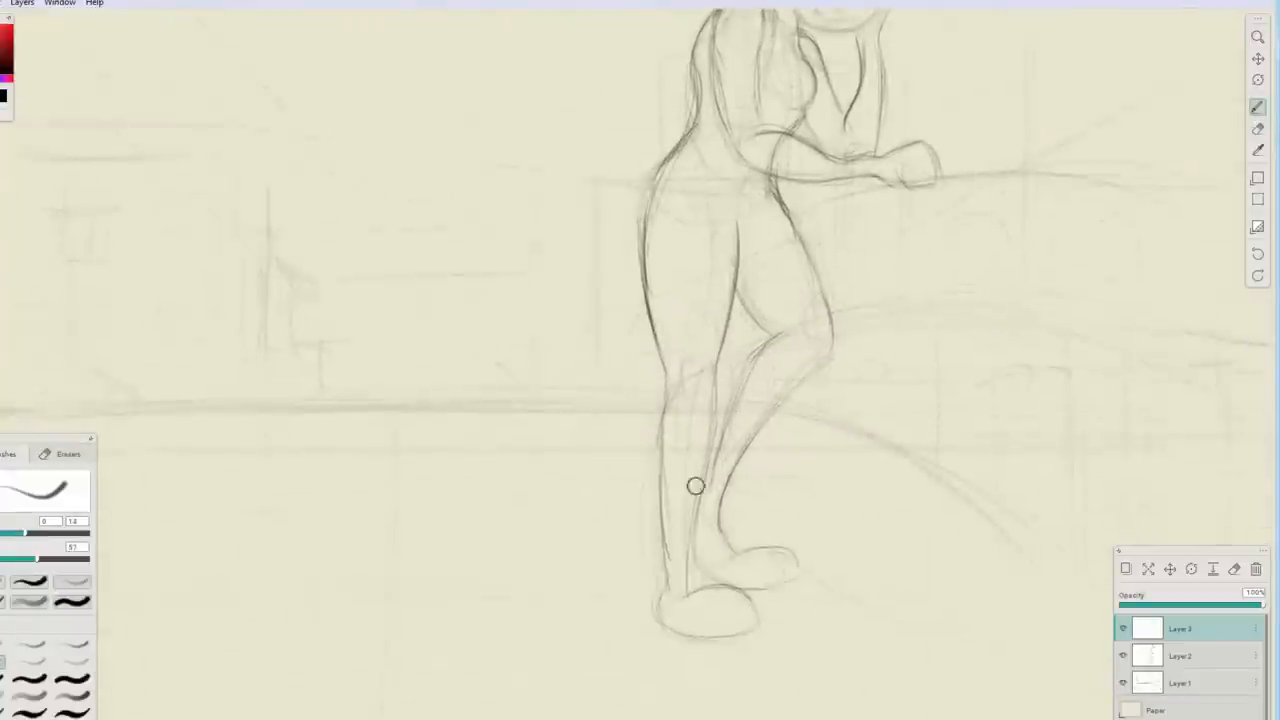
pyautogui.moveTo(696, 486); pyautogui.dragTo(790, 560)
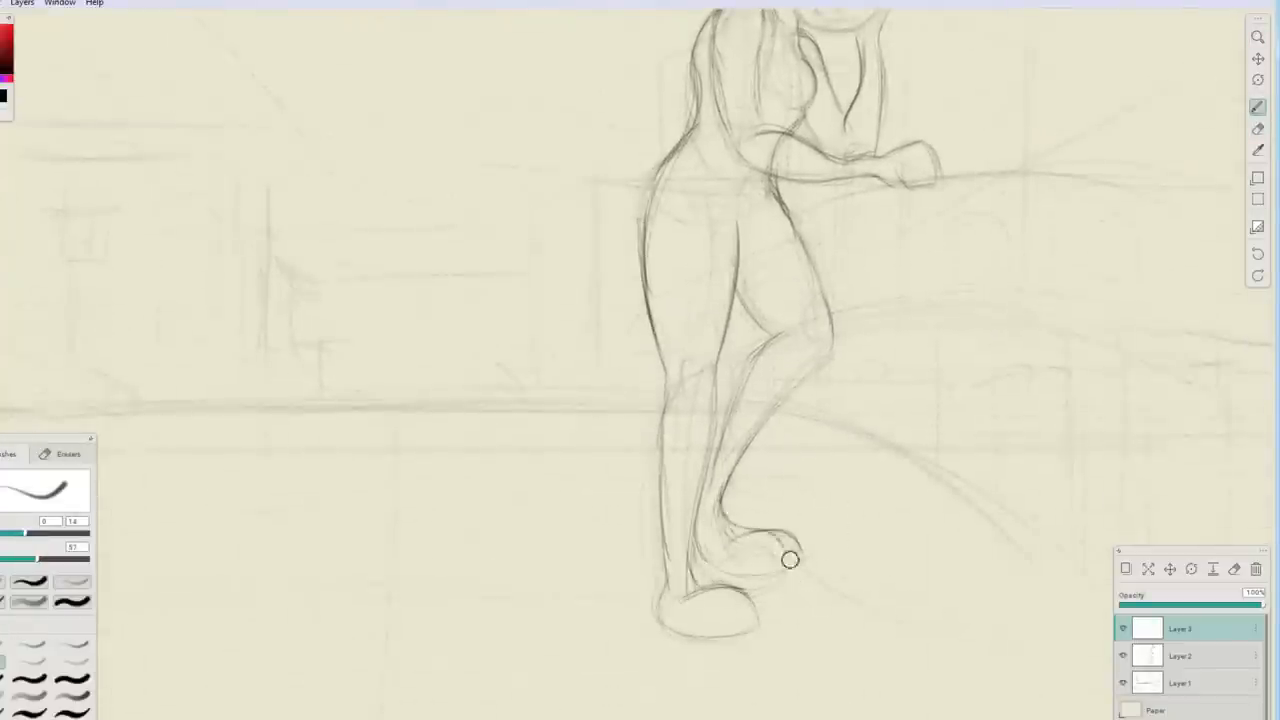
pyautogui.moveTo(790, 560); pyautogui.dragTo(704, 560)
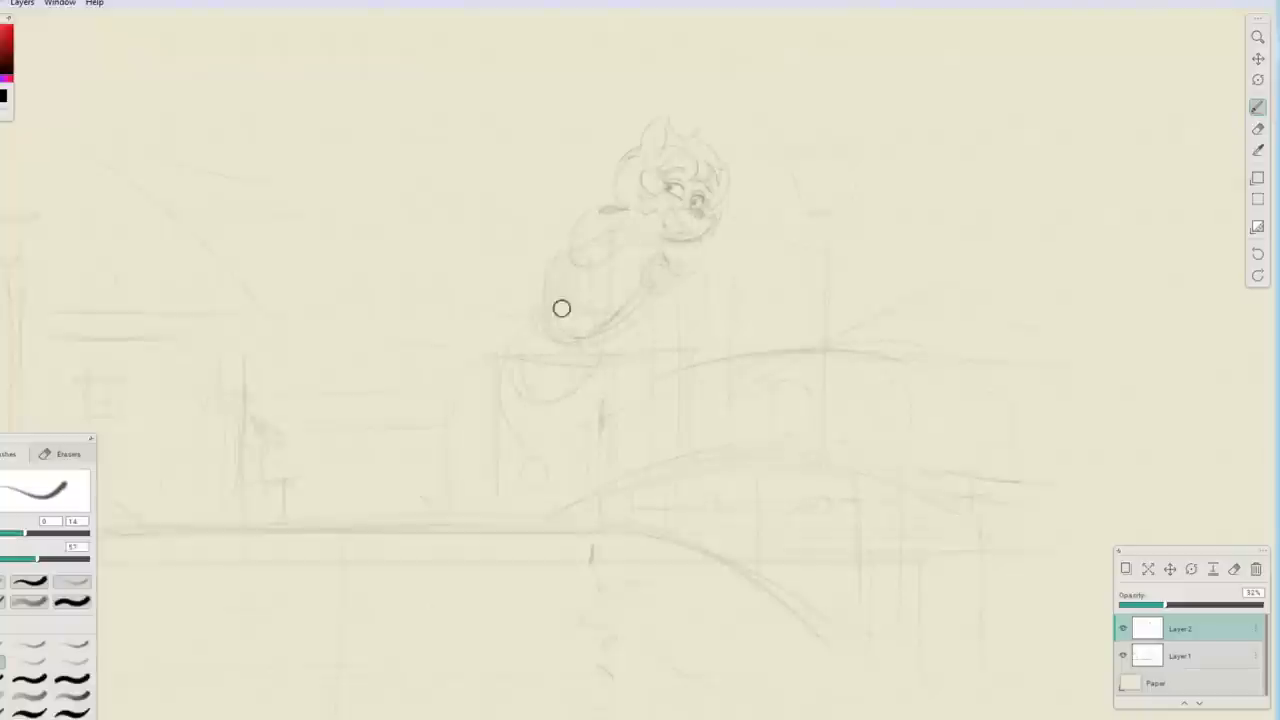
# - Draw a bolder outline of the cat's body, back contour and striding legs
pyautogui.moveTo(562, 308); pyautogui.dragTo(716, 240)
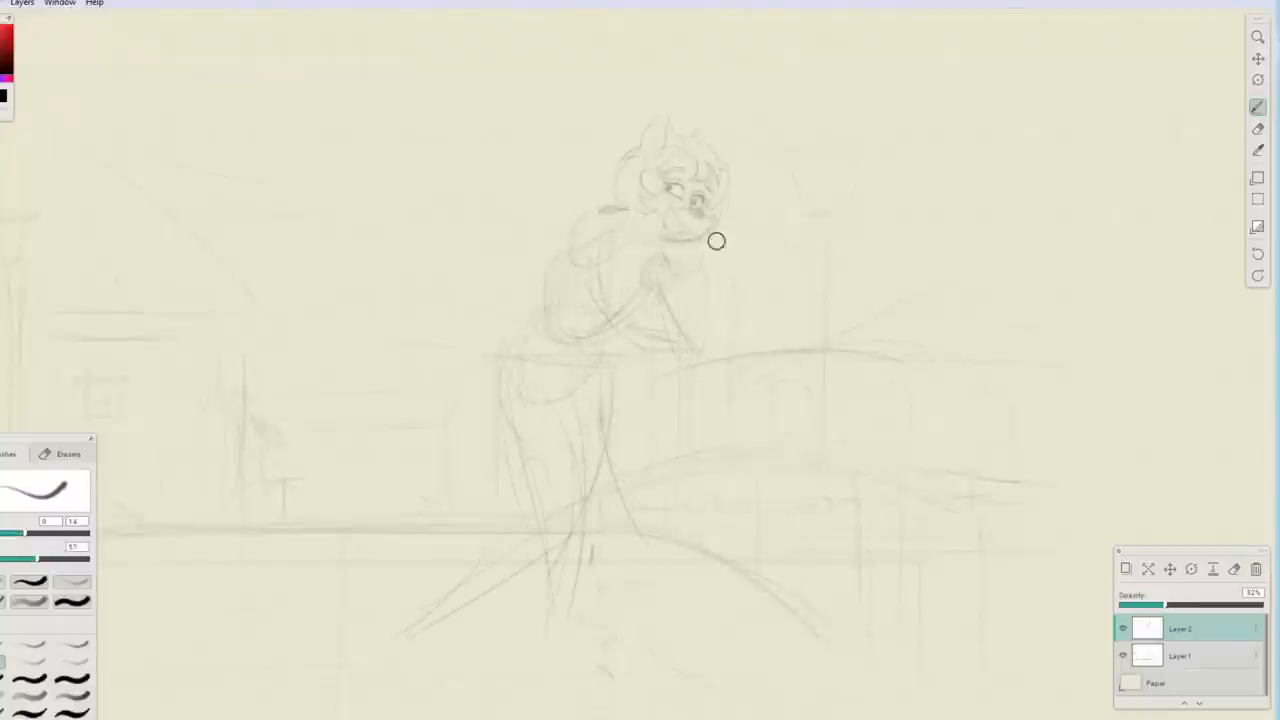
pyautogui.moveTo(716, 240); pyautogui.dragTo(660, 670)
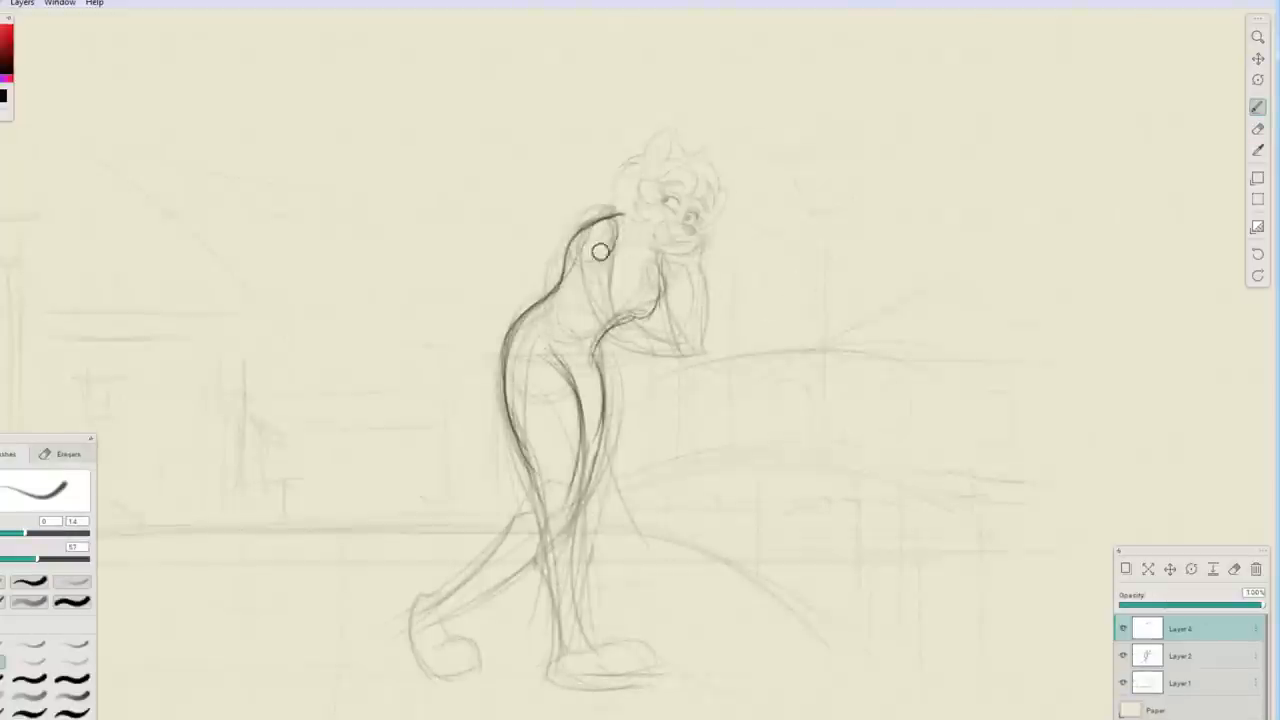
pyautogui.moveTo(600, 250); pyautogui.dragTo(560, 482)
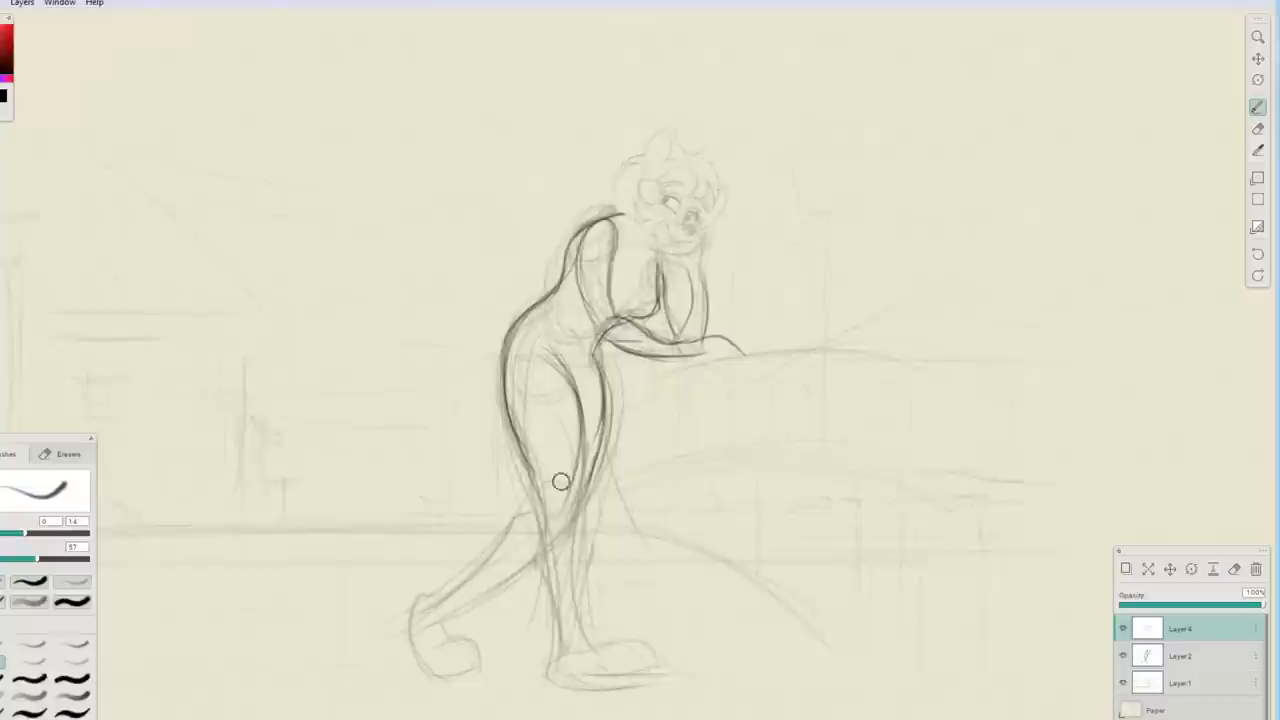
pyautogui.moveTo(560, 482); pyautogui.dragTo(562, 672)
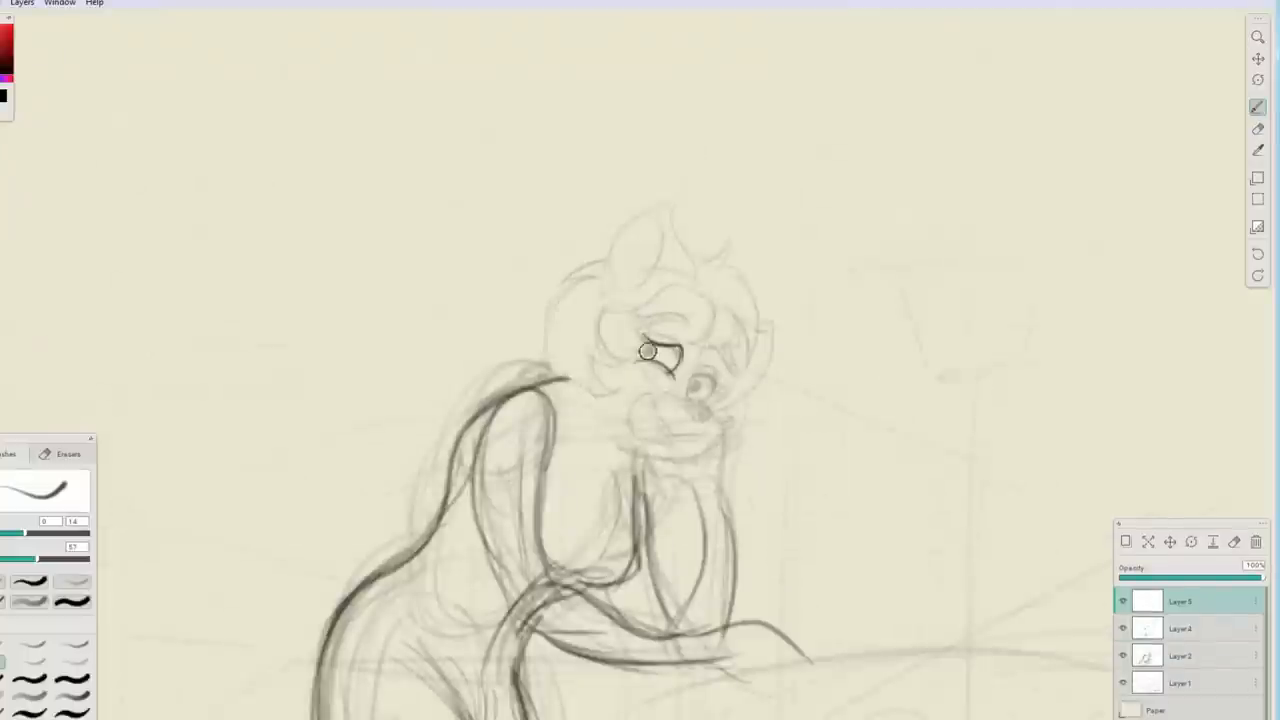
# - Draw the cat's eyes and muzzle, then sketch the tousled hair over its head
pyautogui.moveTo(656, 356); pyautogui.dragTo(710, 400)
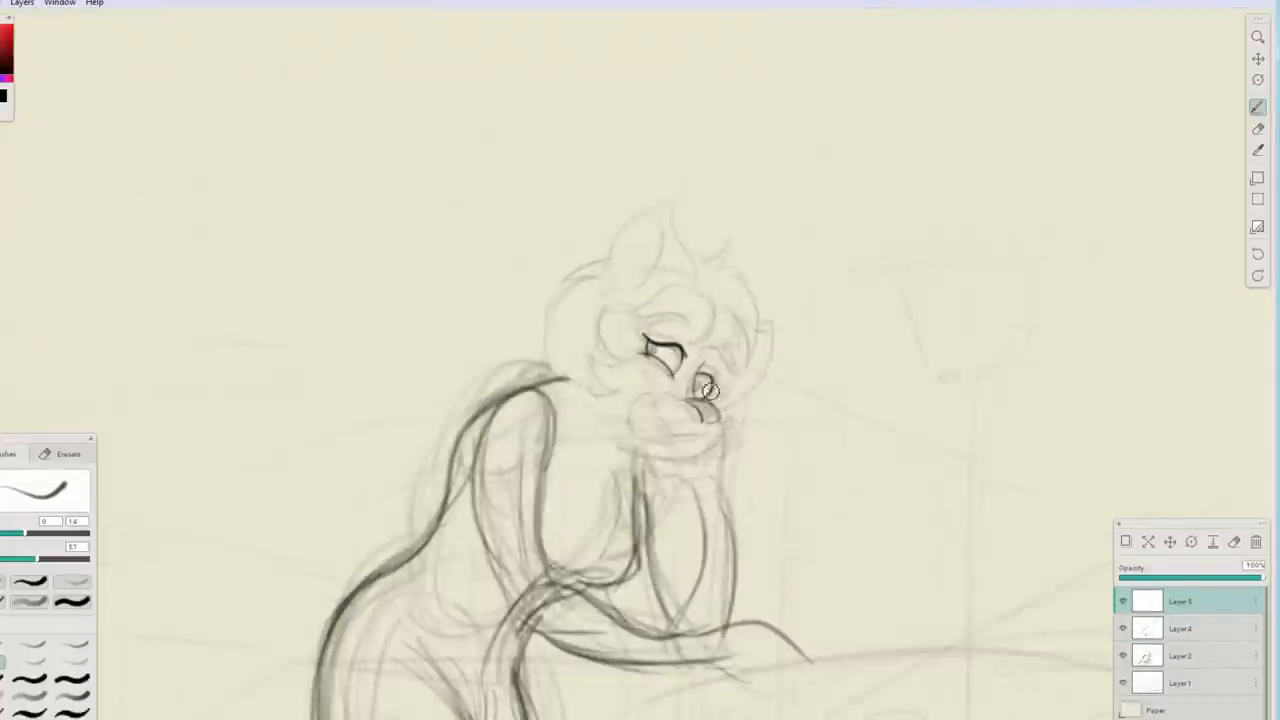
pyautogui.moveTo(710, 390); pyautogui.dragTo(648, 316)
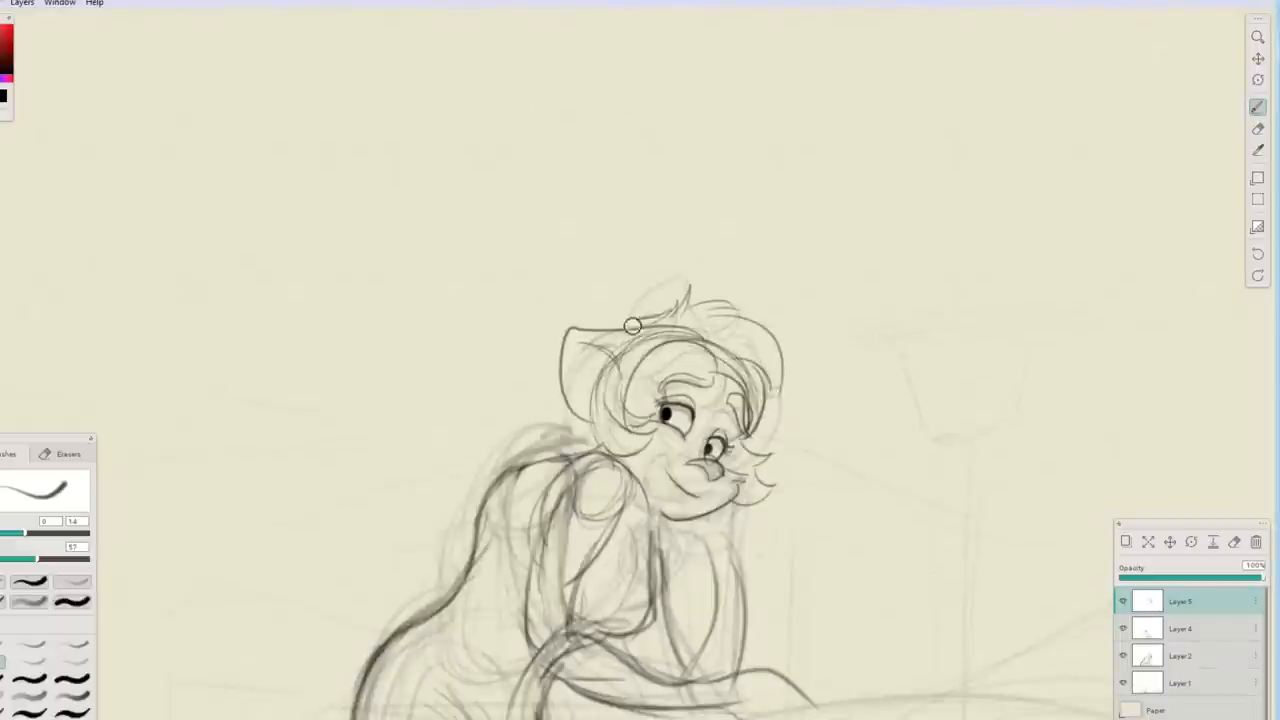
pyautogui.moveTo(632, 324); pyautogui.dragTo(924, 472)
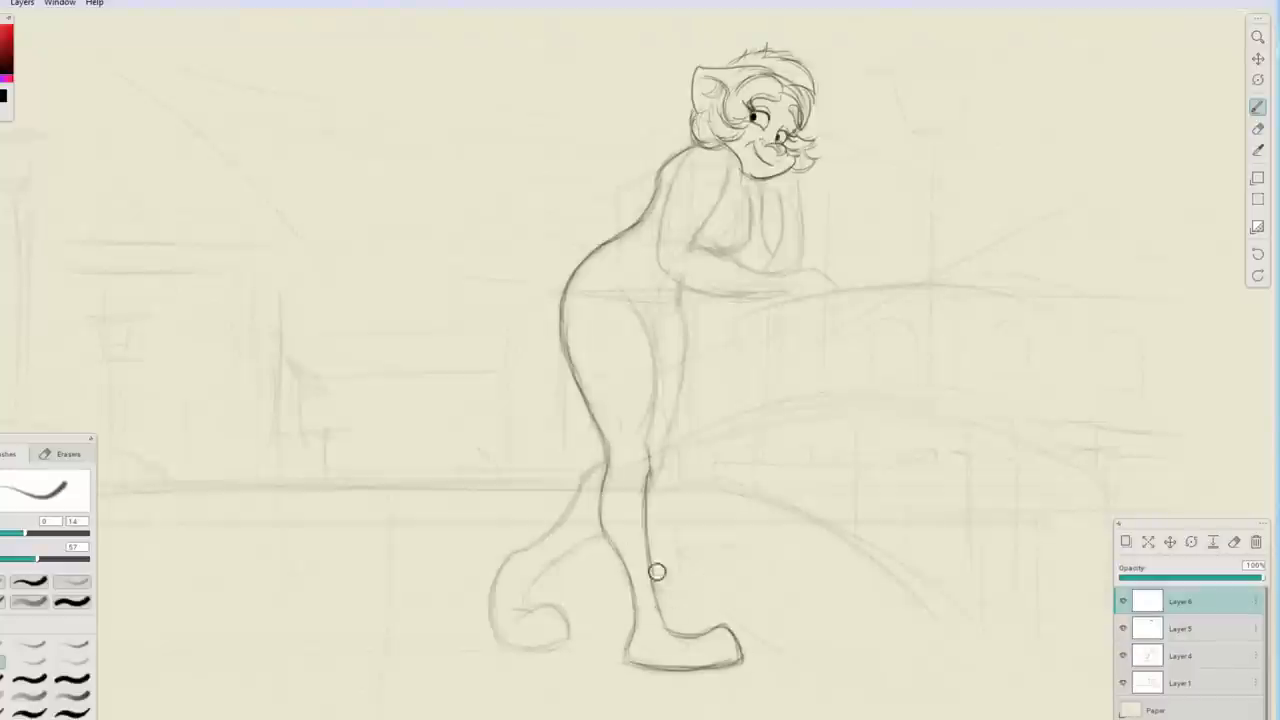
# - Clean up the leg outline as the coat, trousers and boots are drawn over the cat
pyautogui.moveTo(658, 572); pyautogui.dragTo(652, 308)
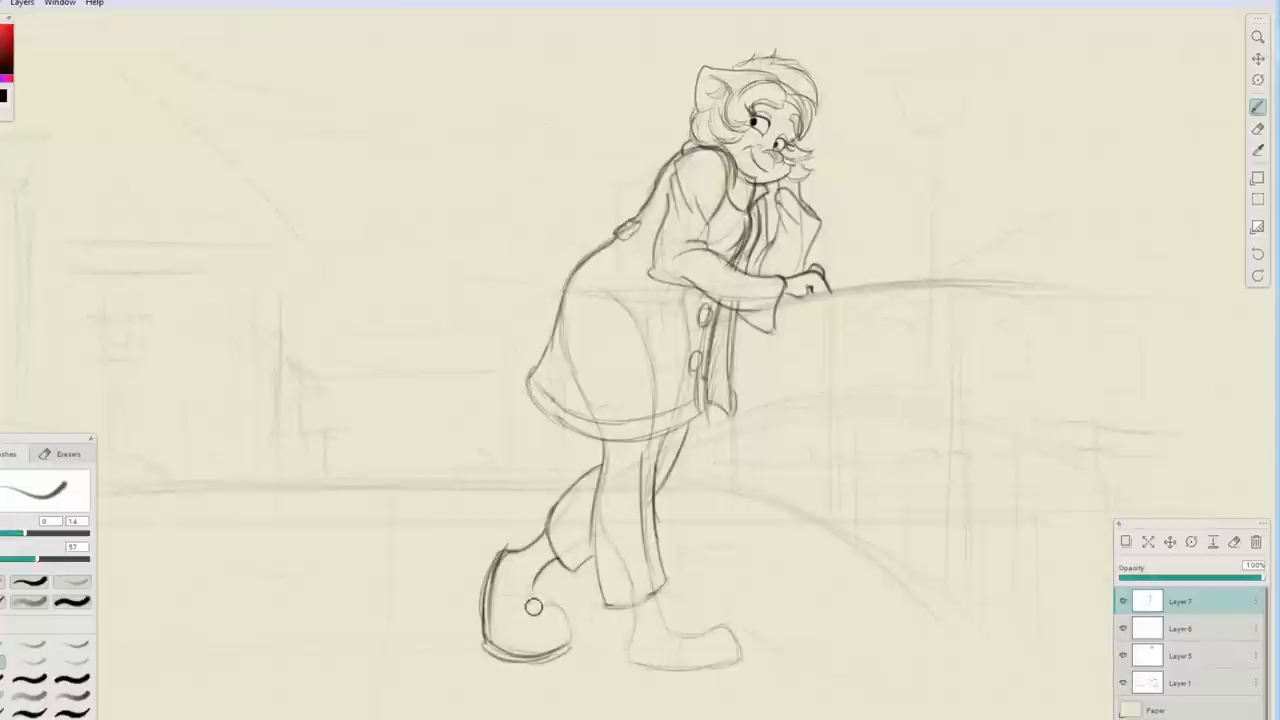
# - Draw the boot on the back foot and select layers in the Layers panel for renaming
pyautogui.moveTo(530, 600); pyautogui.dragTo(744, 656)
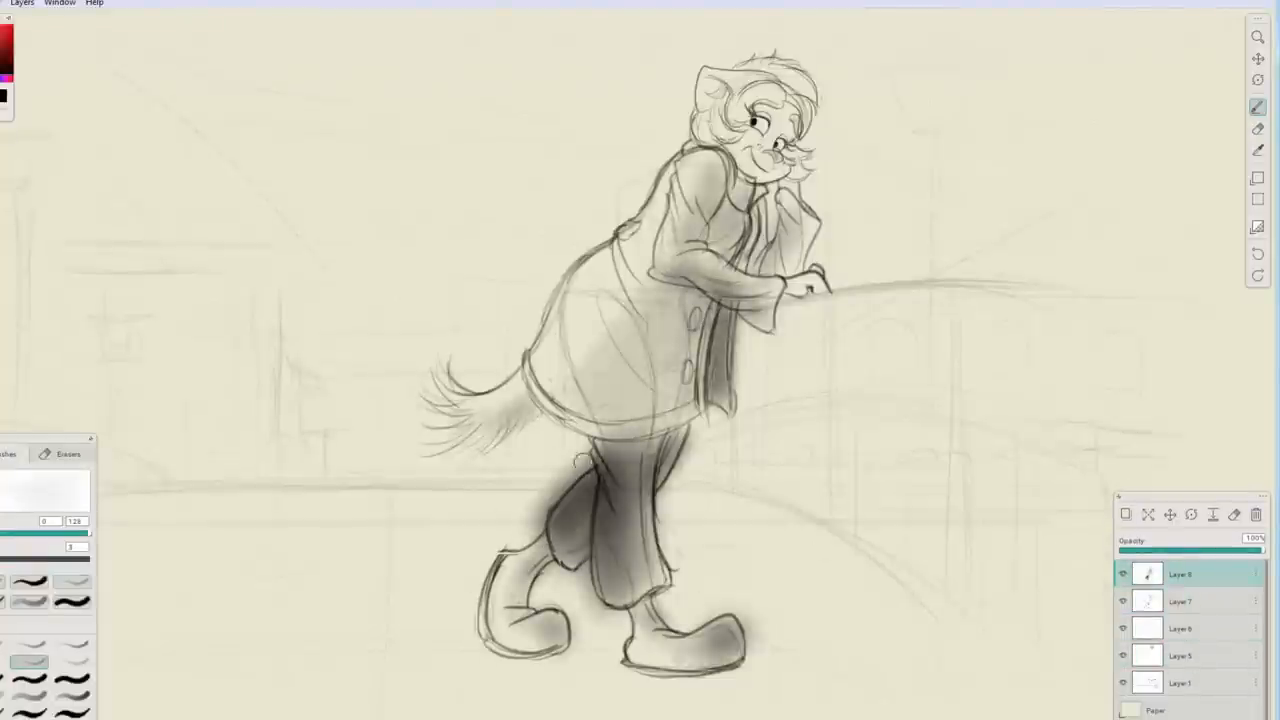
pyautogui.click(1258, 128)
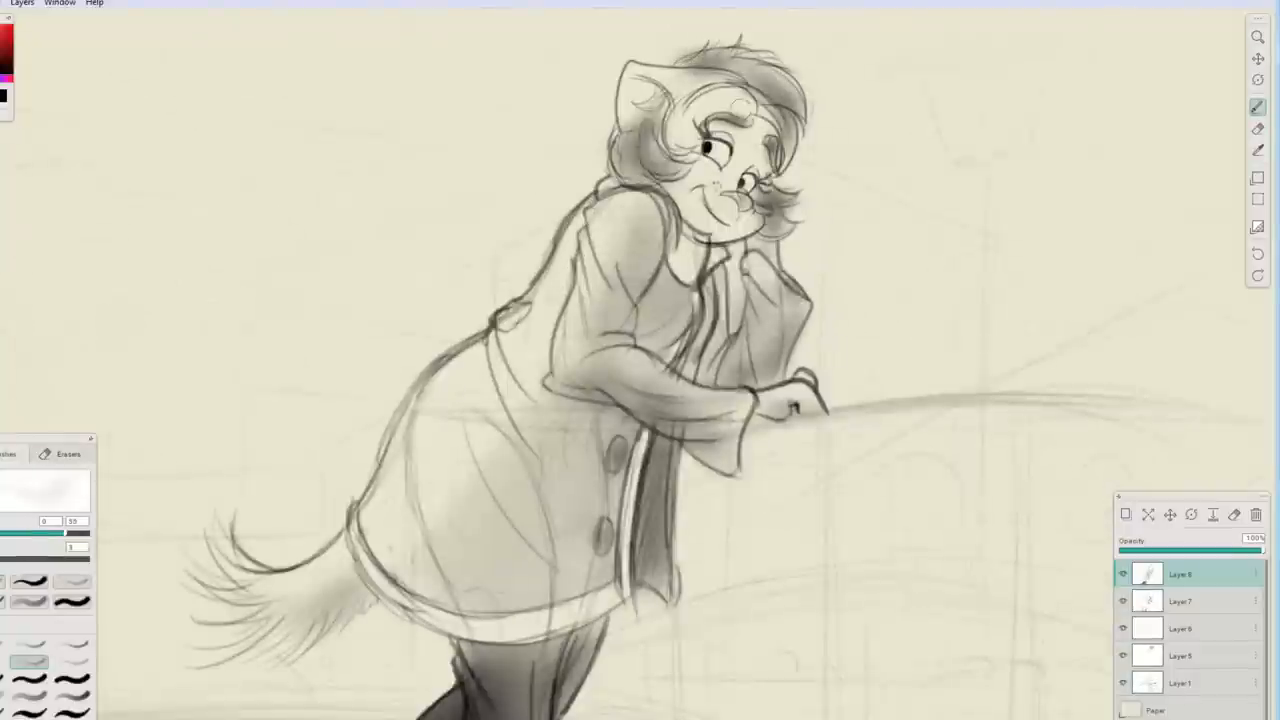
pyautogui.click(1256, 128)
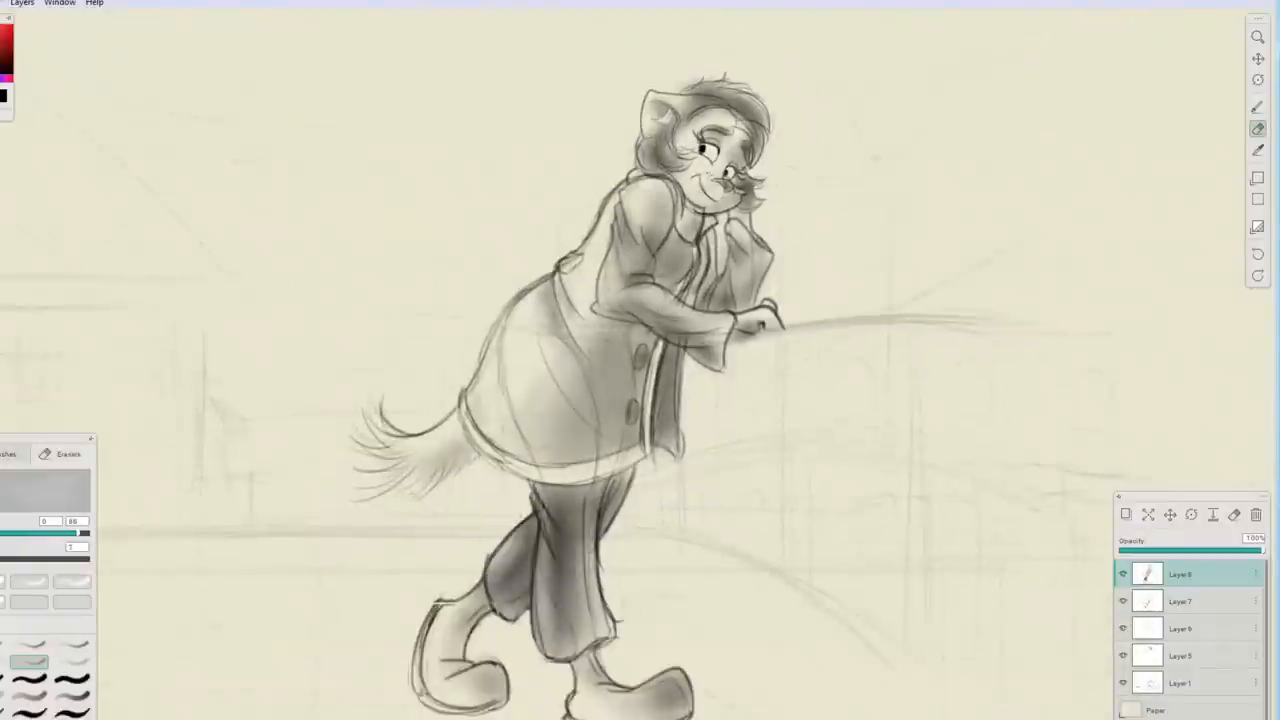
pyautogui.click(1258, 108)
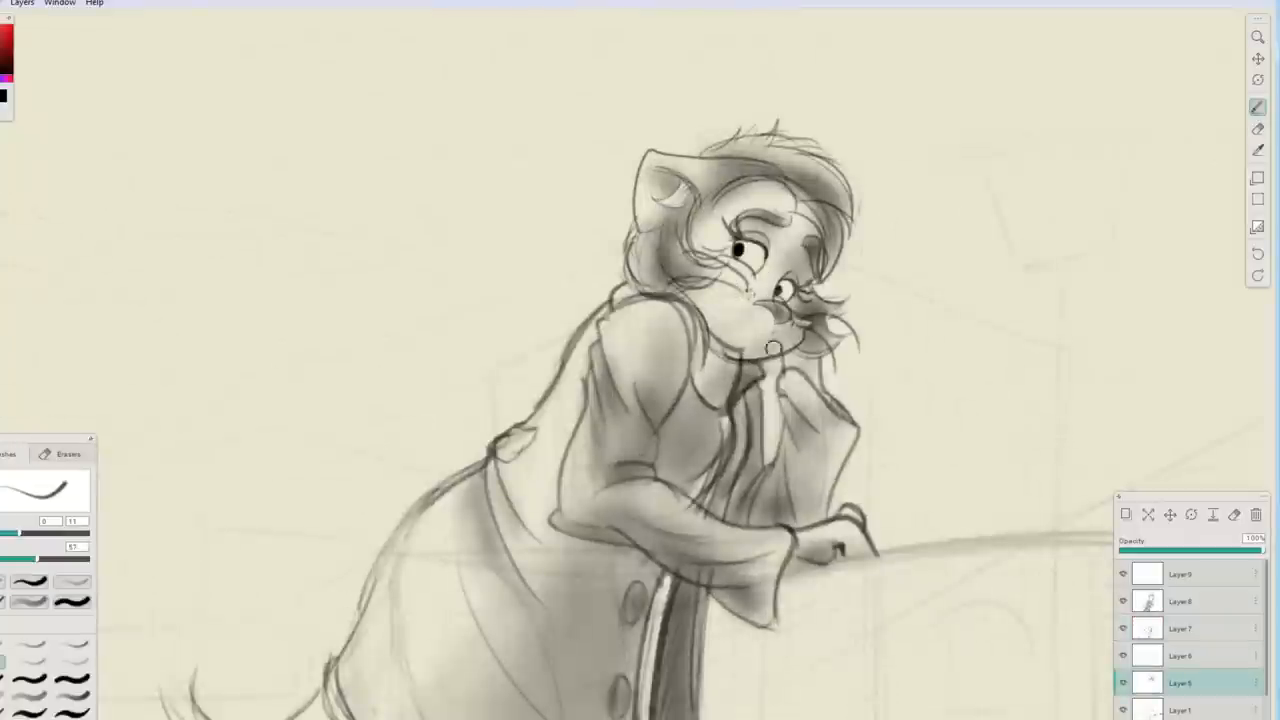
pyautogui.click(1258, 128)
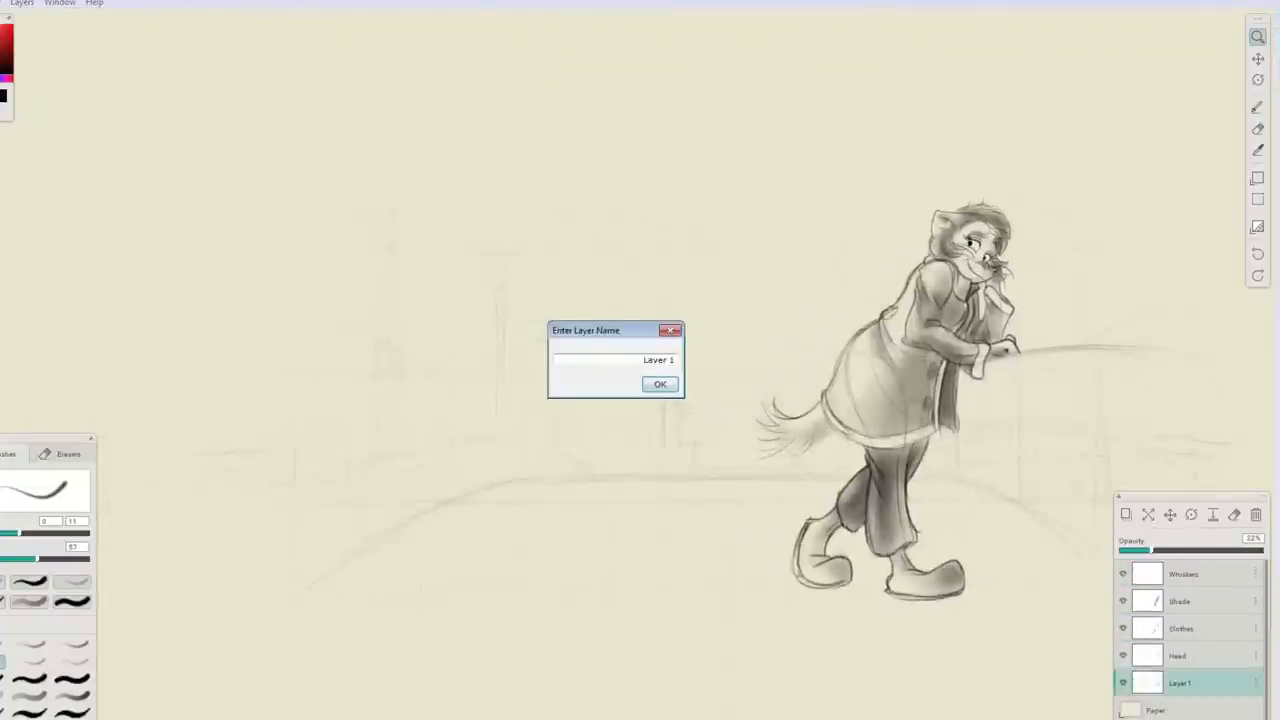
# - Confirm the new layer name and select the sketch layer and pencil brush for the second figure
pyautogui.click(660, 384)
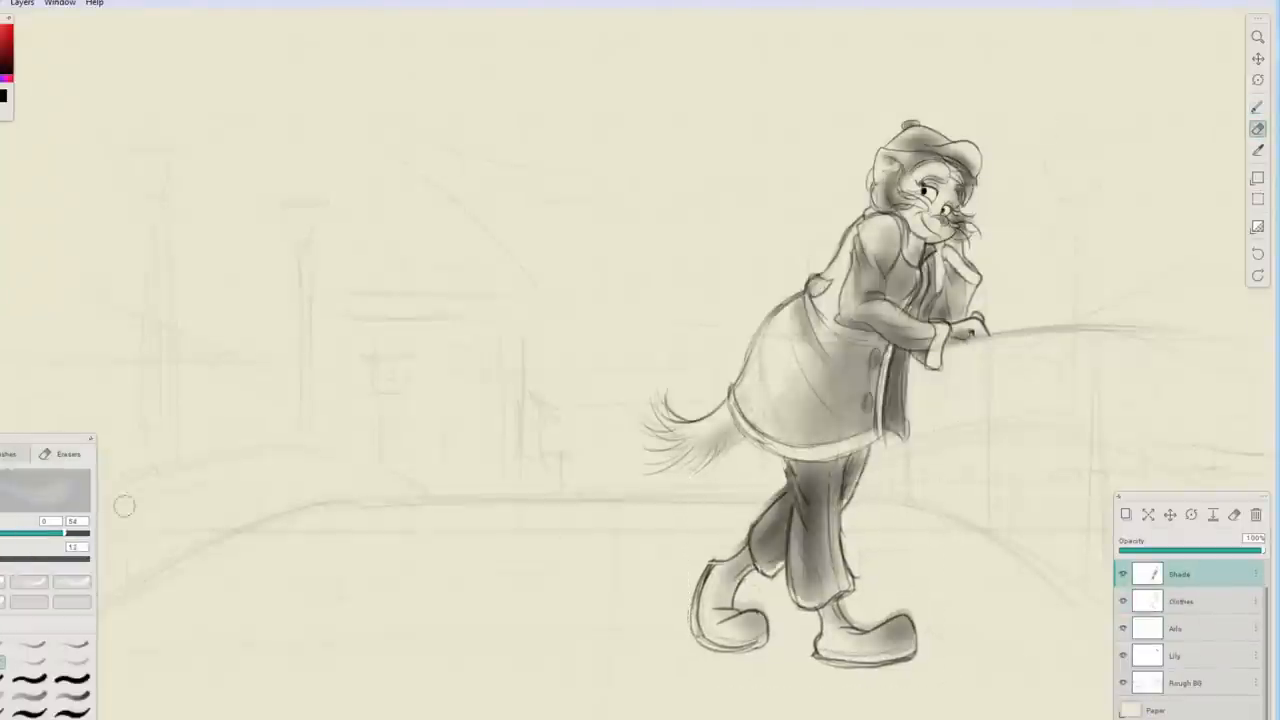
pyautogui.click(1256, 108)
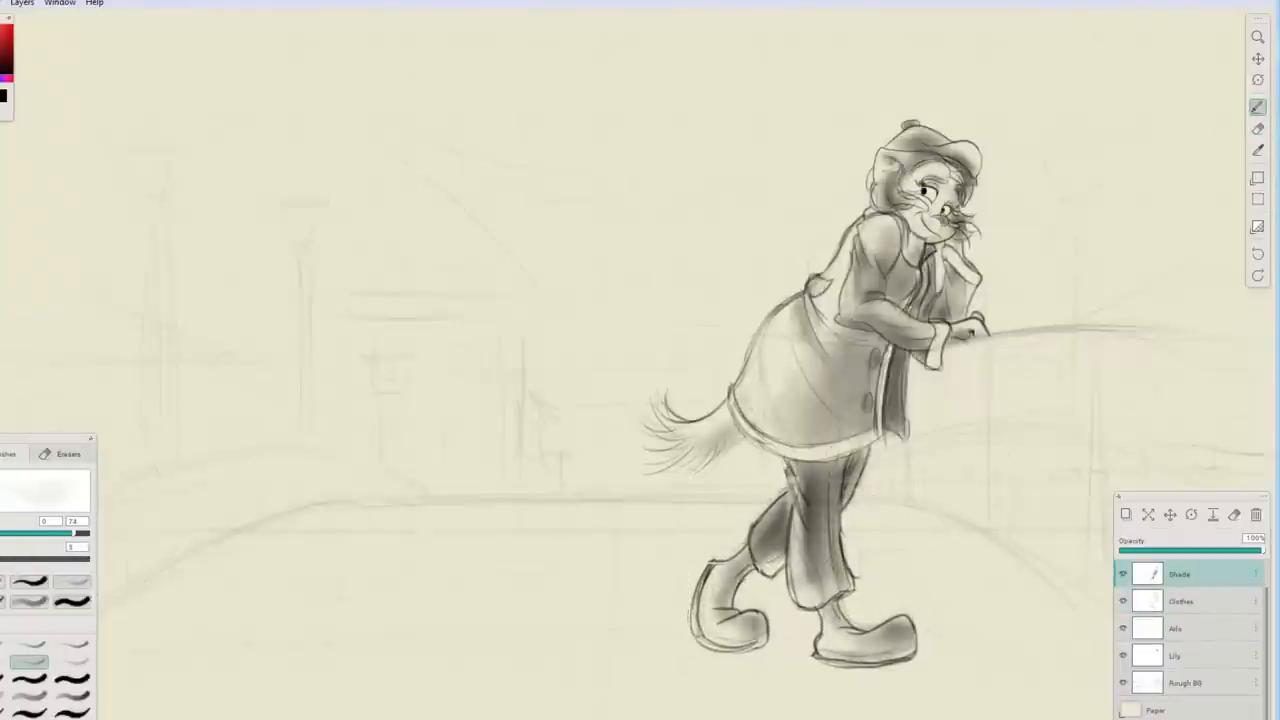
pyautogui.click(1184, 600)
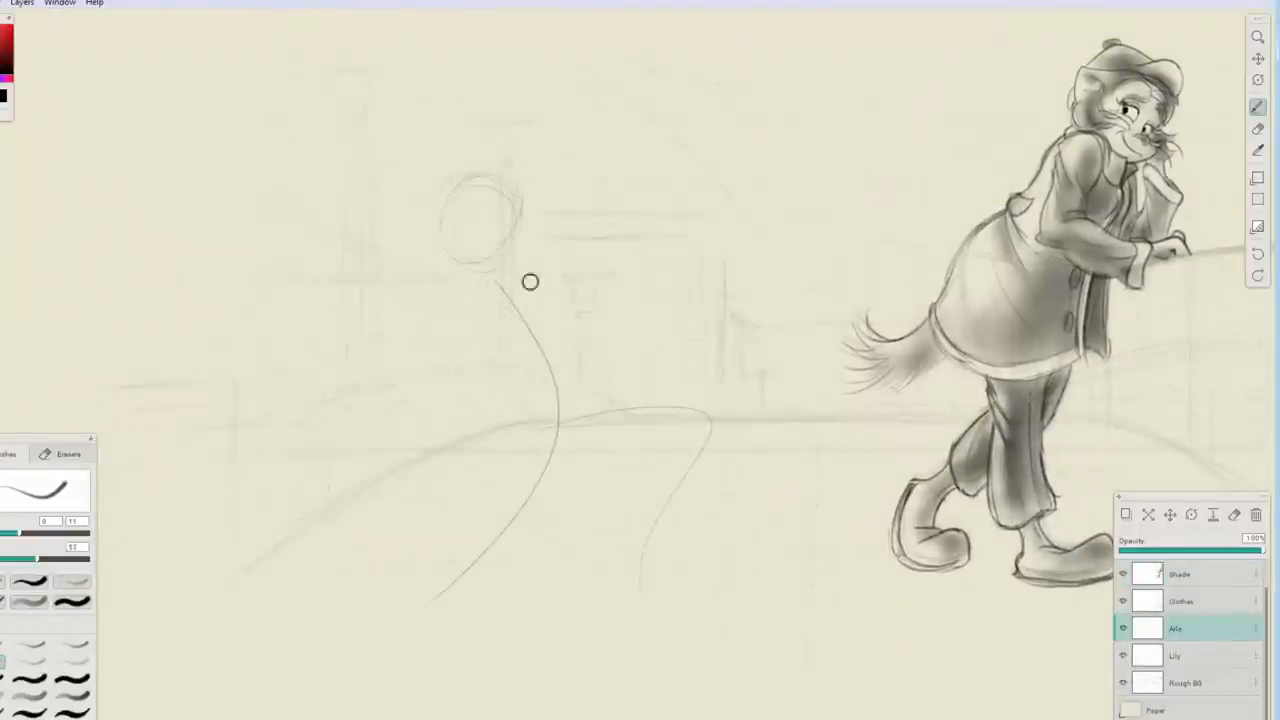
# - Rough in the kneeling cat's torso, bent legs, foot and flung-out arm left of the leaning cat
pyautogui.moveTo(530, 282); pyautogui.dragTo(616, 412)
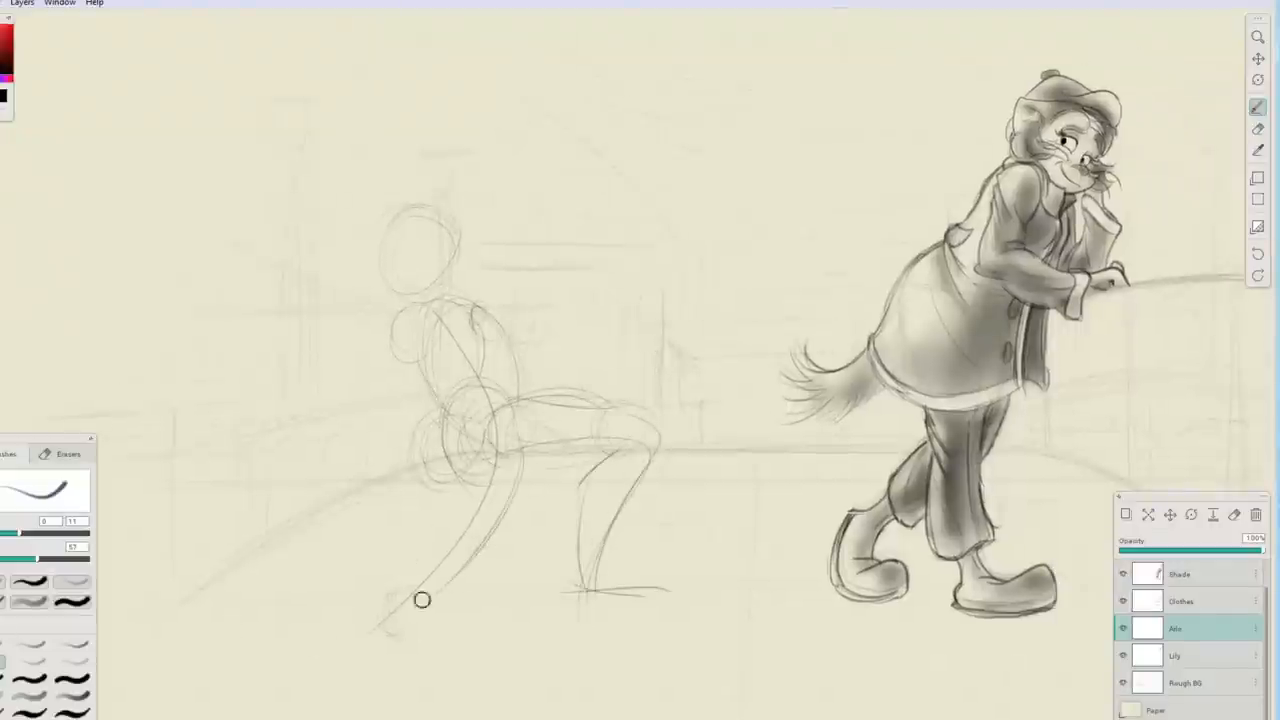
pyautogui.moveTo(422, 600); pyautogui.dragTo(650, 612)
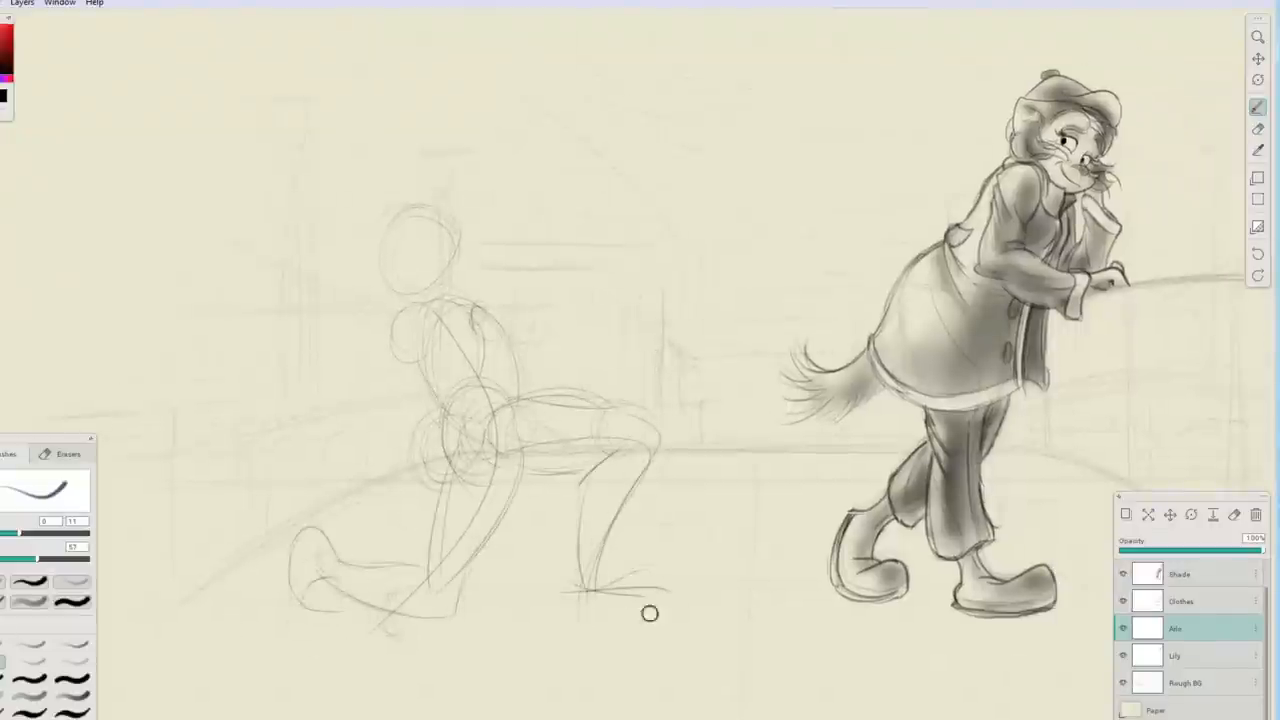
pyautogui.moveTo(650, 612); pyautogui.dragTo(396, 344)
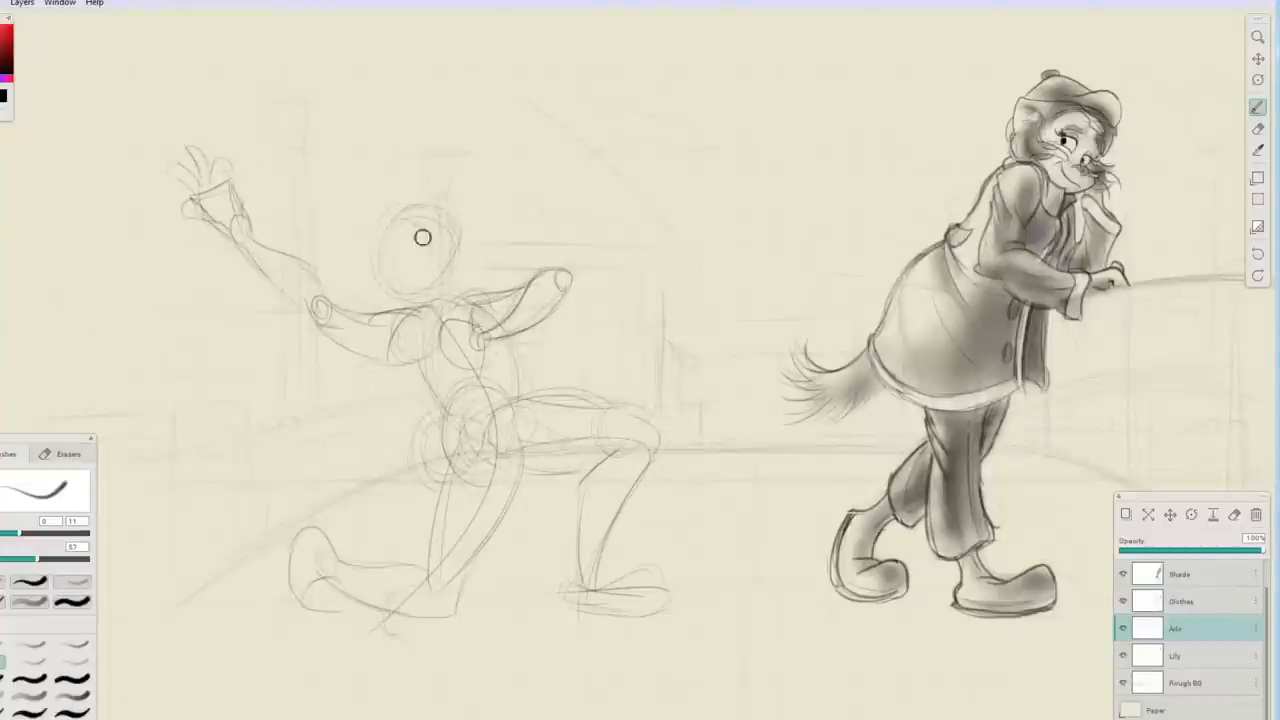
pyautogui.moveTo(424, 236); pyautogui.dragTo(504, 306)
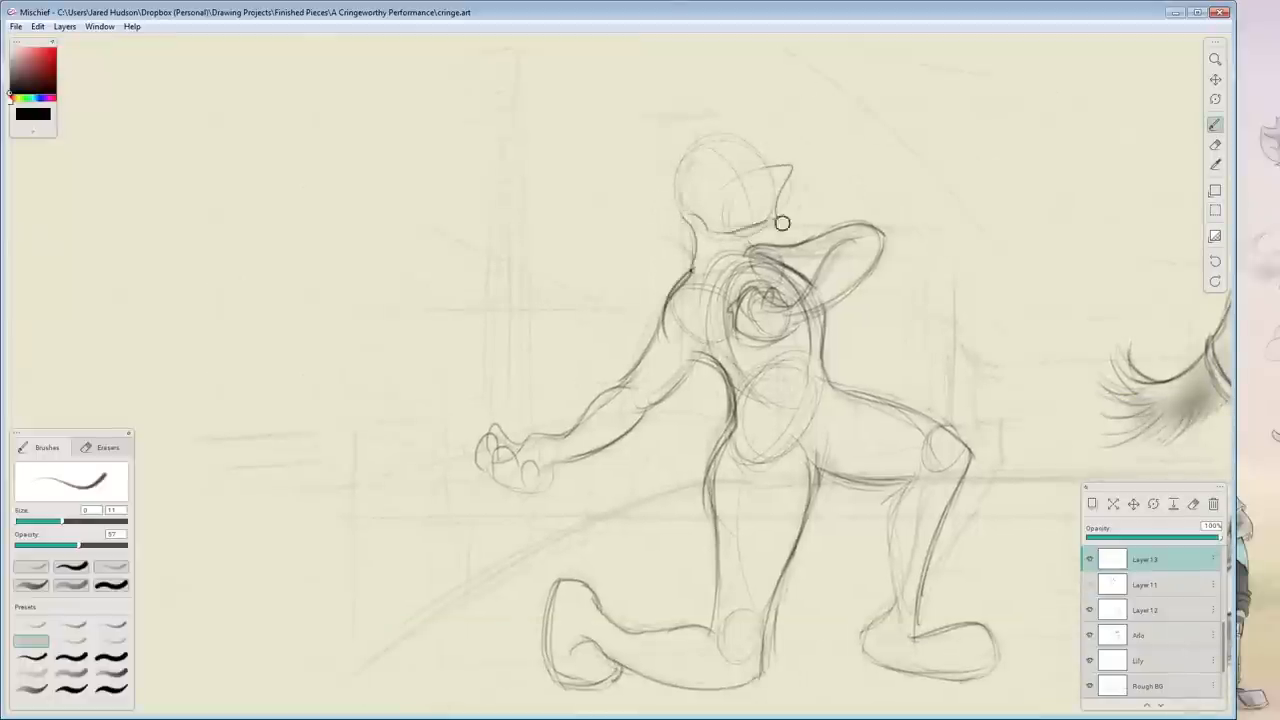
# - Rough in the kneeling cat's head on the new layer above the construction lines
pyautogui.moveTo(780, 224); pyautogui.dragTo(760, 160)
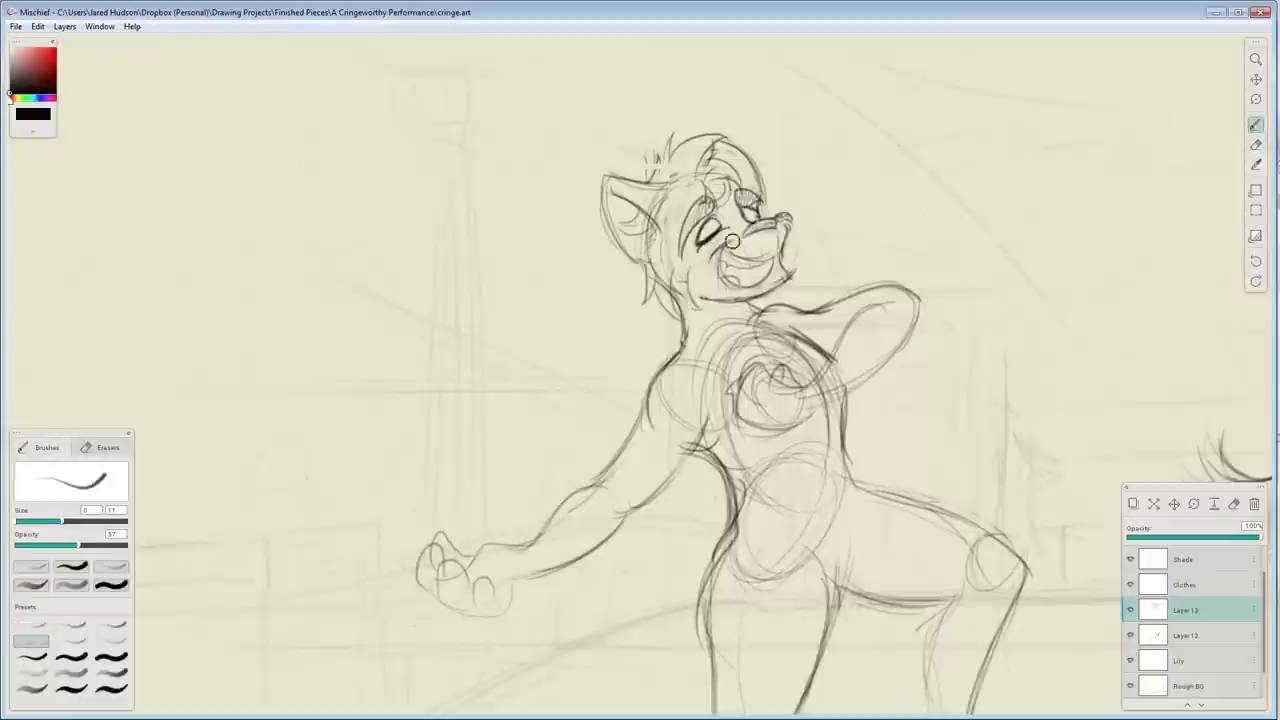
# - Refine the singing cat's face and hair lines with the pencil brush
pyautogui.moveTo(736, 240); pyautogui.dragTo(730, 152)
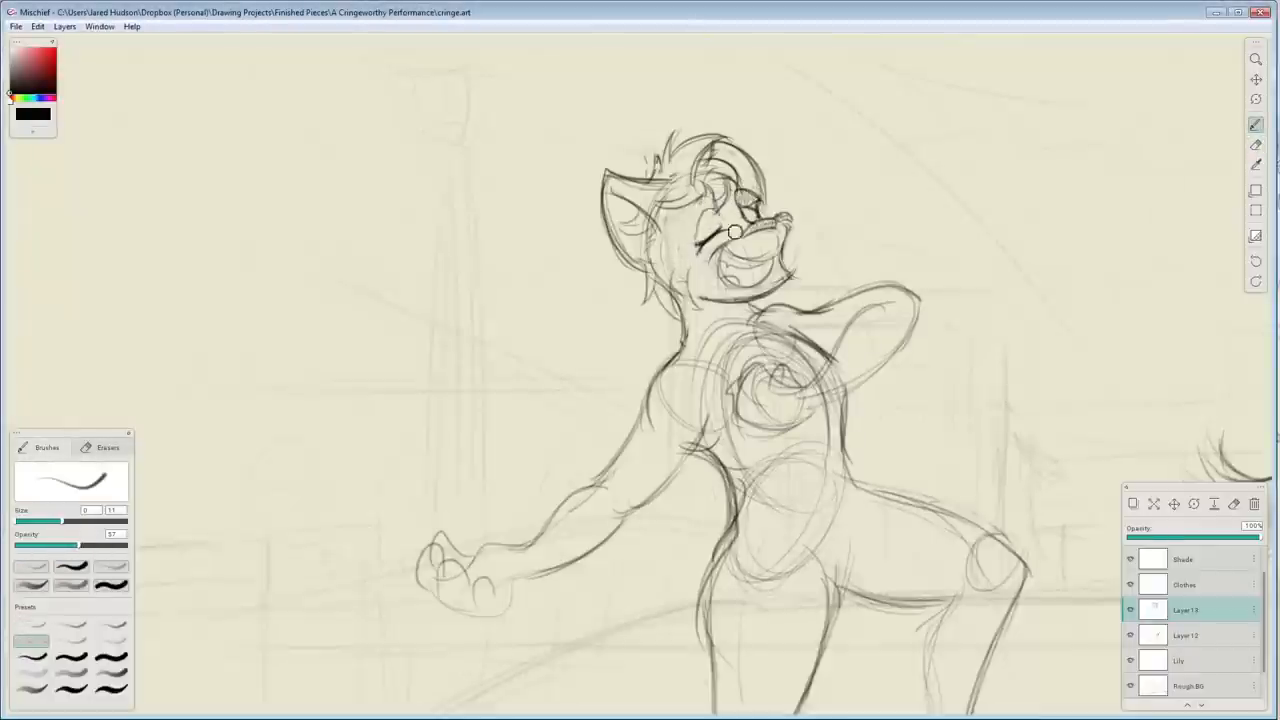
pyautogui.moveTo(736, 232); pyautogui.dragTo(760, 176)
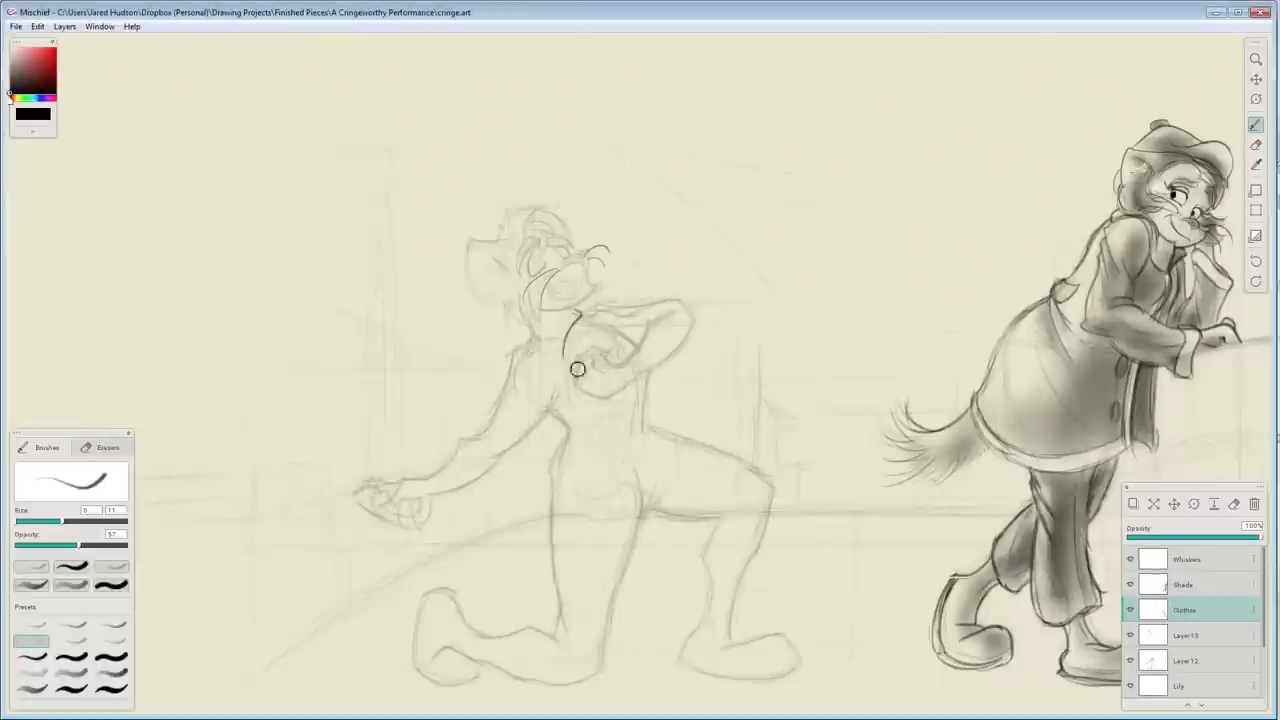
# - Redraw the hand clasped to the chest, the collar and the outstretched sleeve with cuff
pyautogui.moveTo(578, 368); pyautogui.dragTo(528, 346)
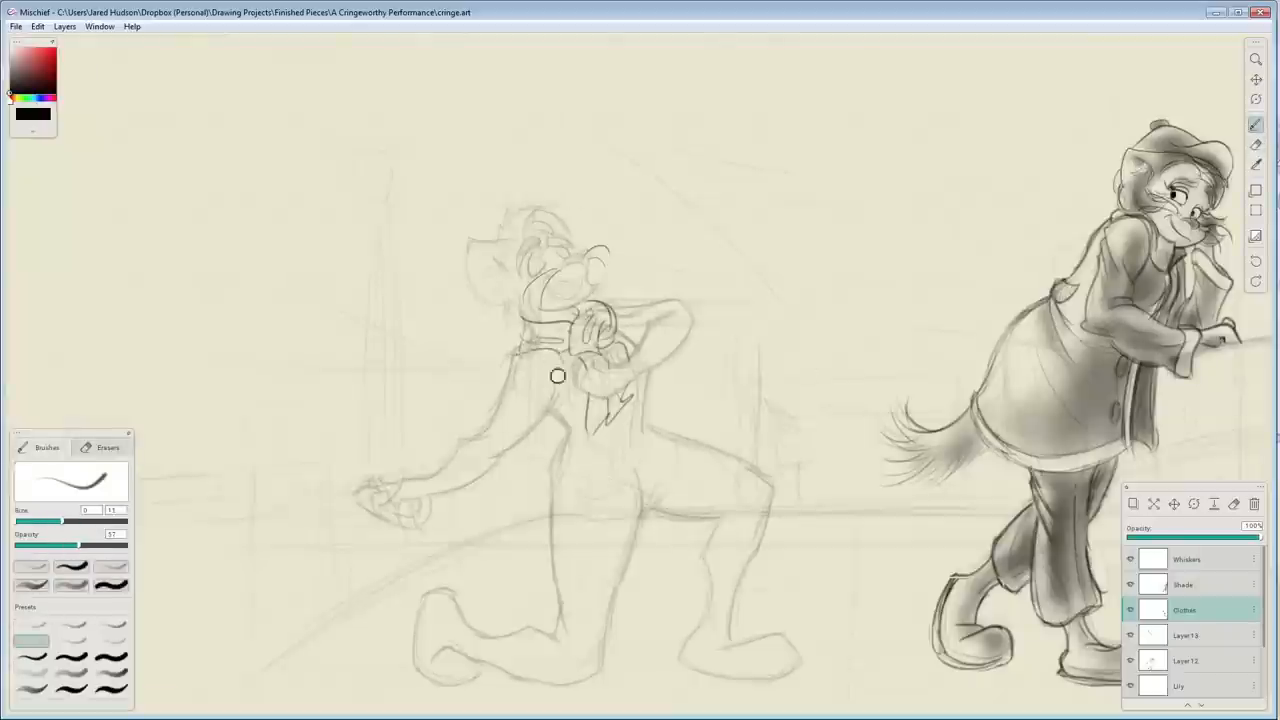
pyautogui.moveTo(558, 376); pyautogui.dragTo(536, 408)
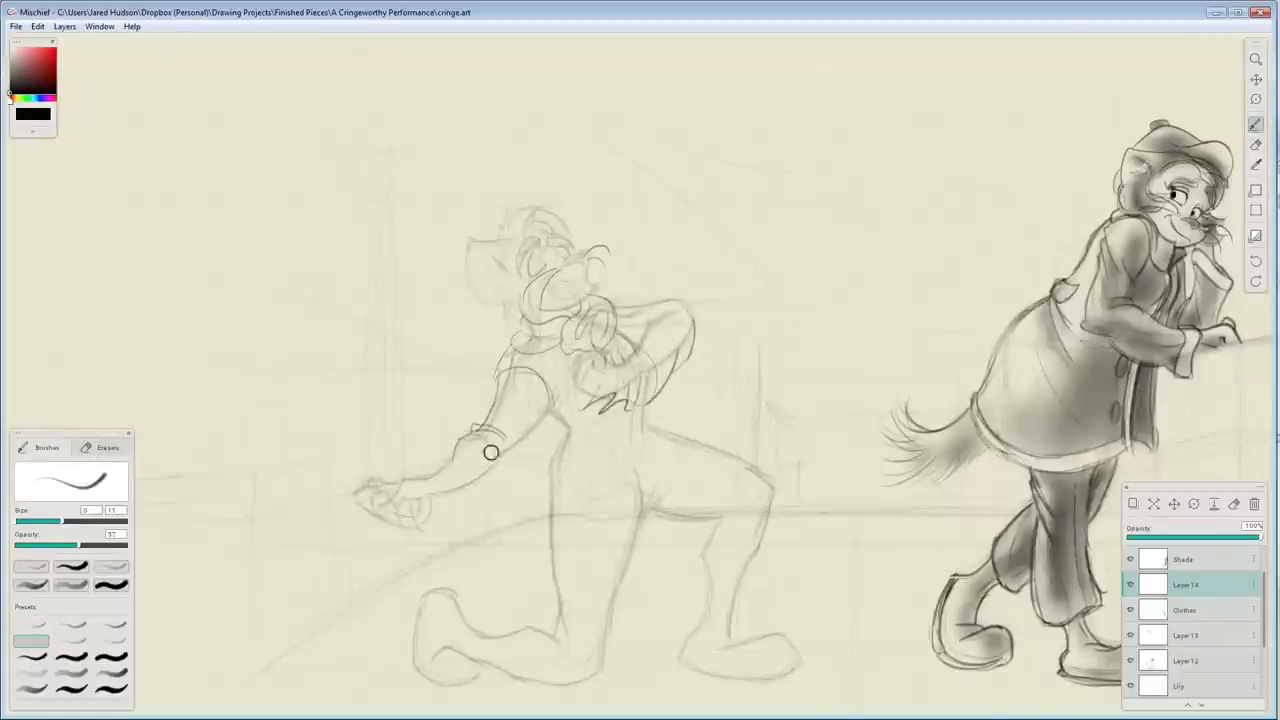
pyautogui.moveTo(490, 452); pyautogui.dragTo(468, 520)
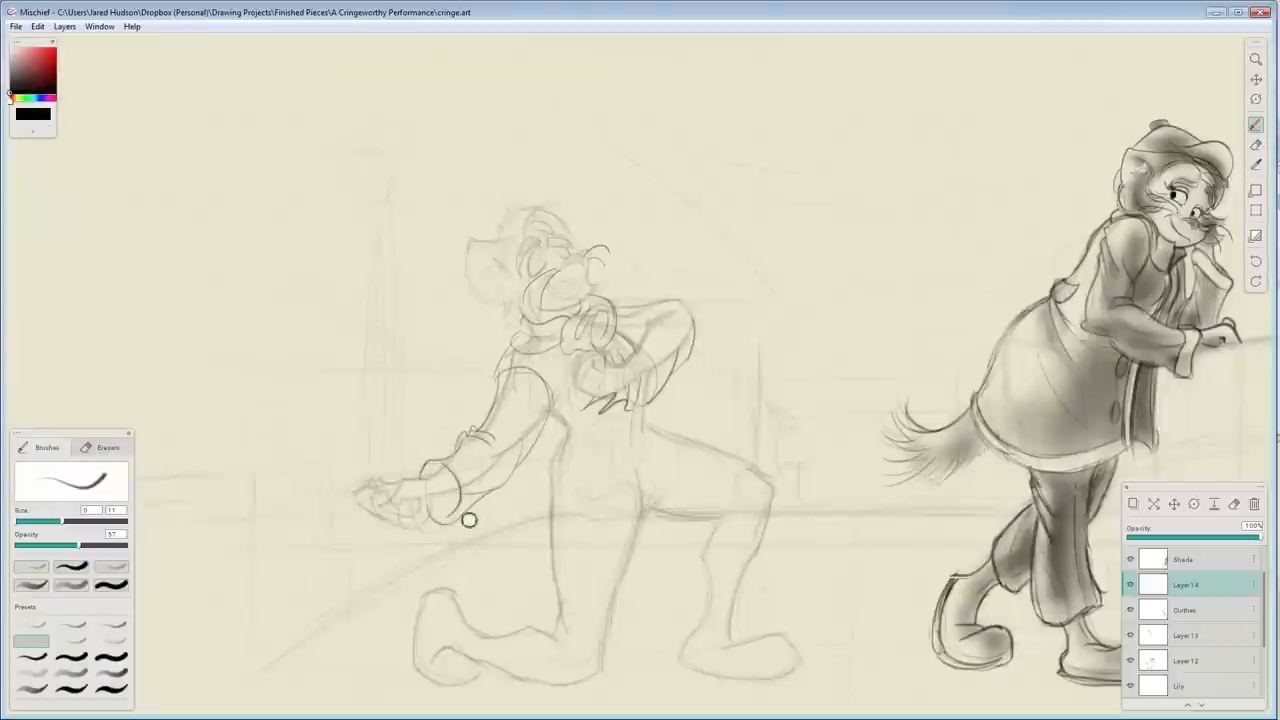
pyautogui.moveTo(468, 520); pyautogui.dragTo(512, 374)
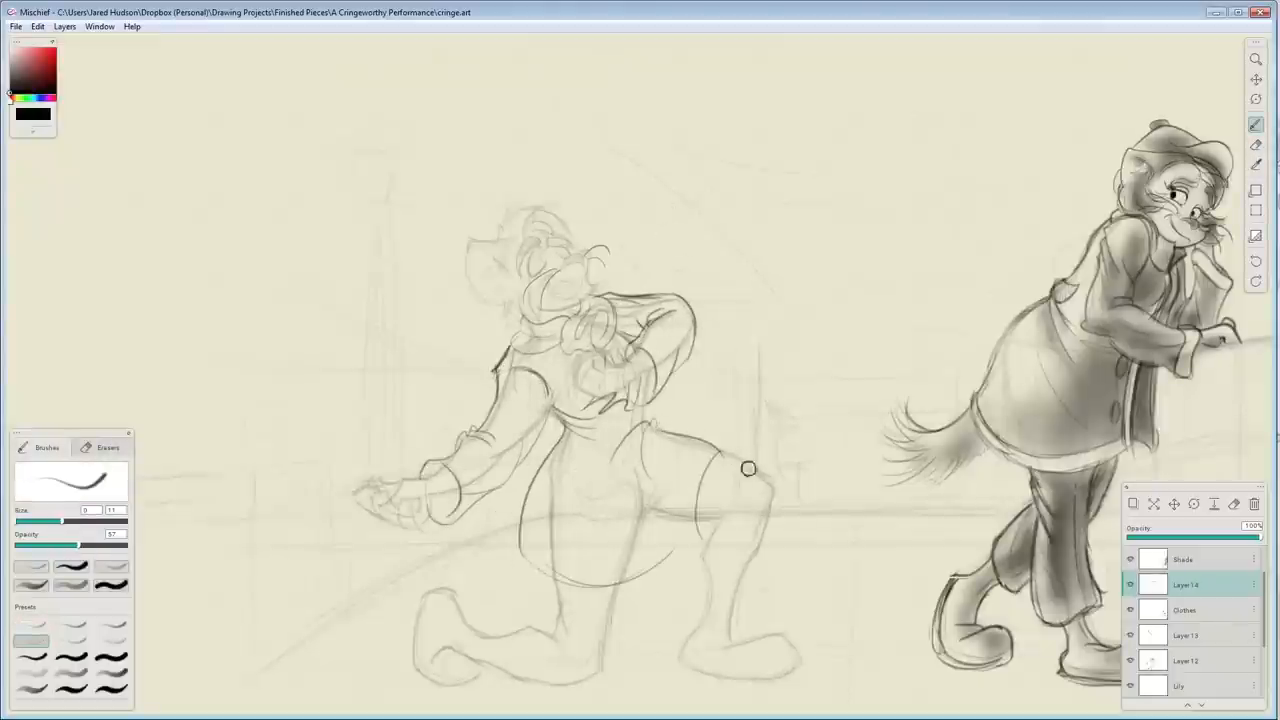
# - Sketch the buttoned coat, hem, trouser leg and large shoe over the kneeling body
pyautogui.moveTo(748, 468); pyautogui.dragTo(638, 468)
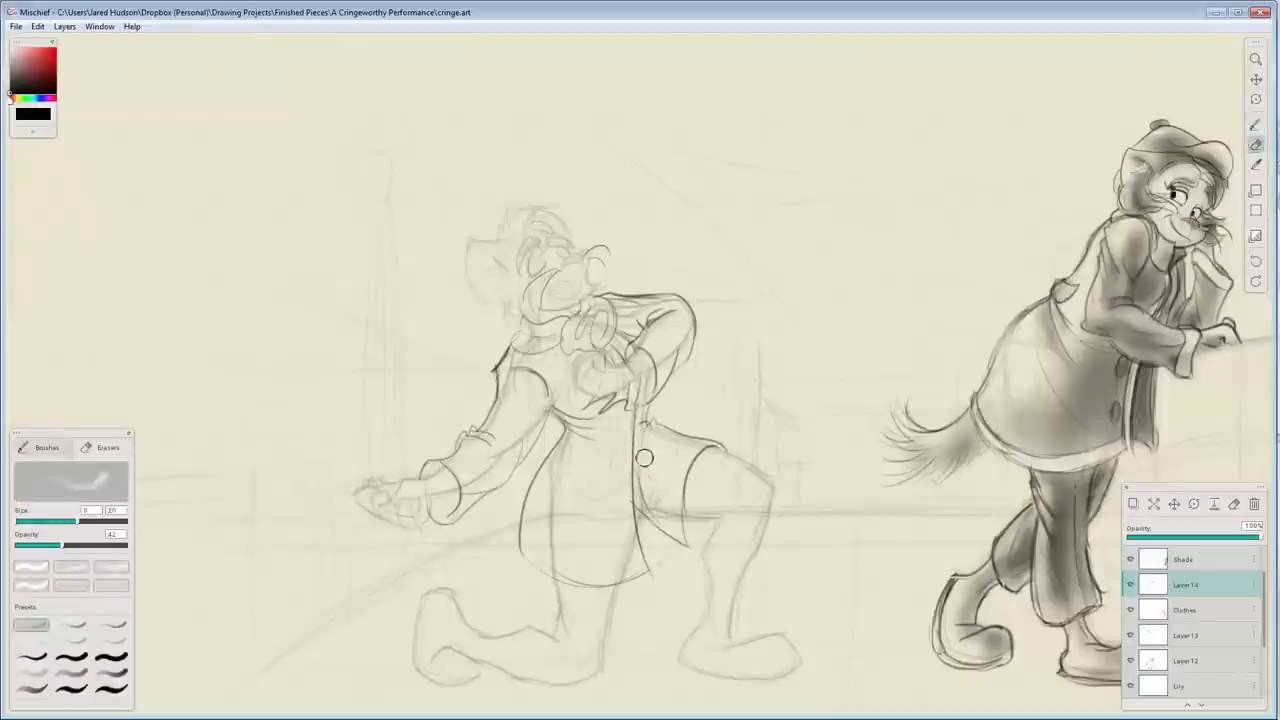
pyautogui.moveTo(644, 458); pyautogui.dragTo(616, 664)
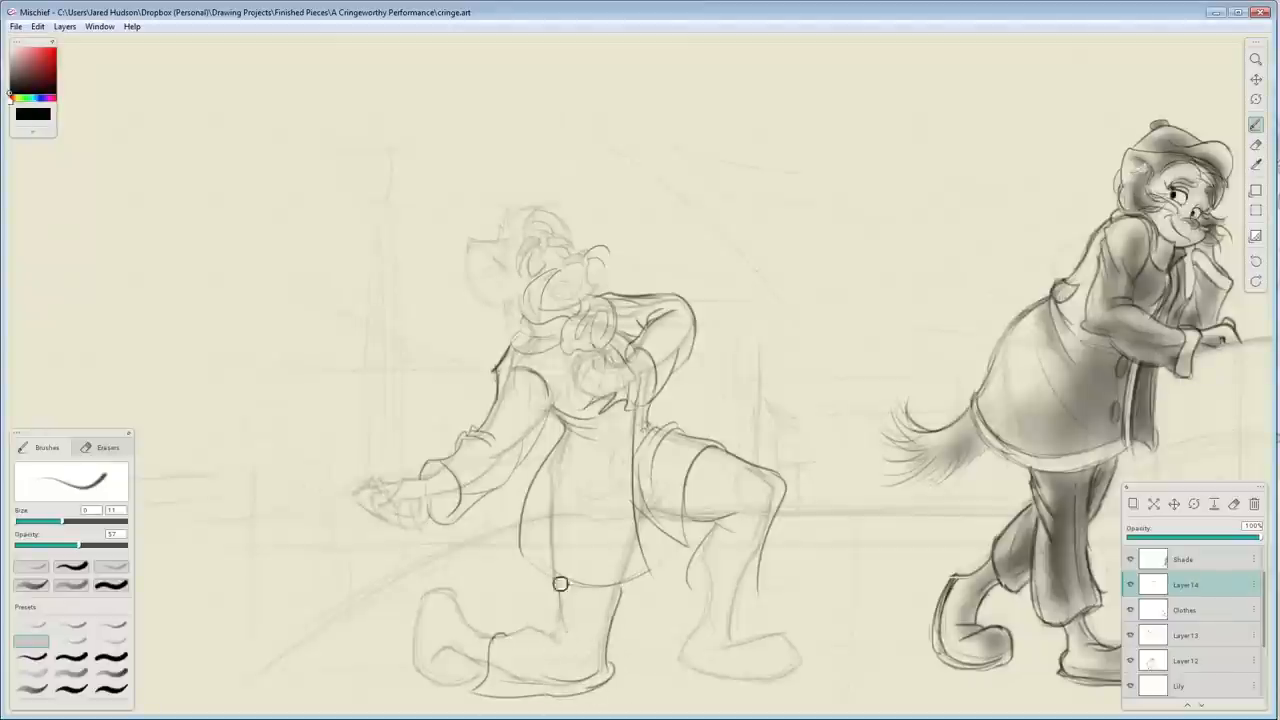
pyautogui.moveTo(560, 584); pyautogui.dragTo(784, 458)
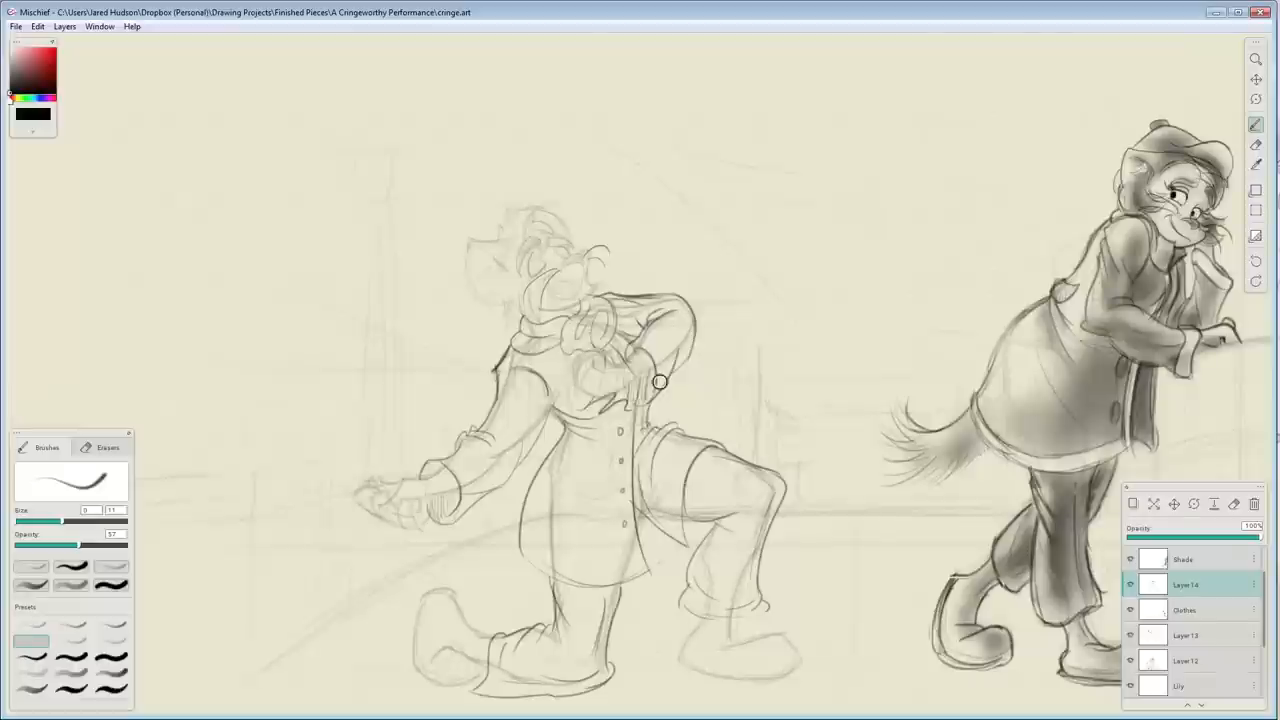
pyautogui.moveTo(660, 380); pyautogui.dragTo(808, 660)
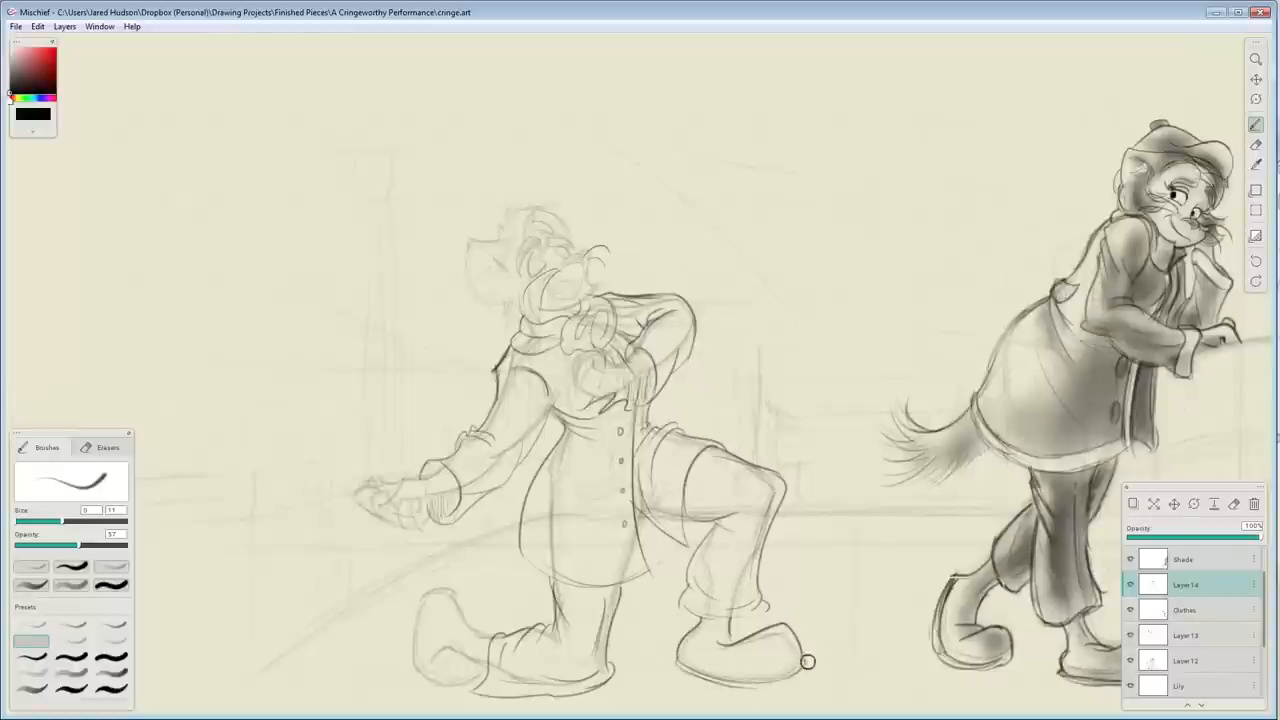
pyautogui.moveTo(808, 662); pyautogui.dragTo(436, 598)
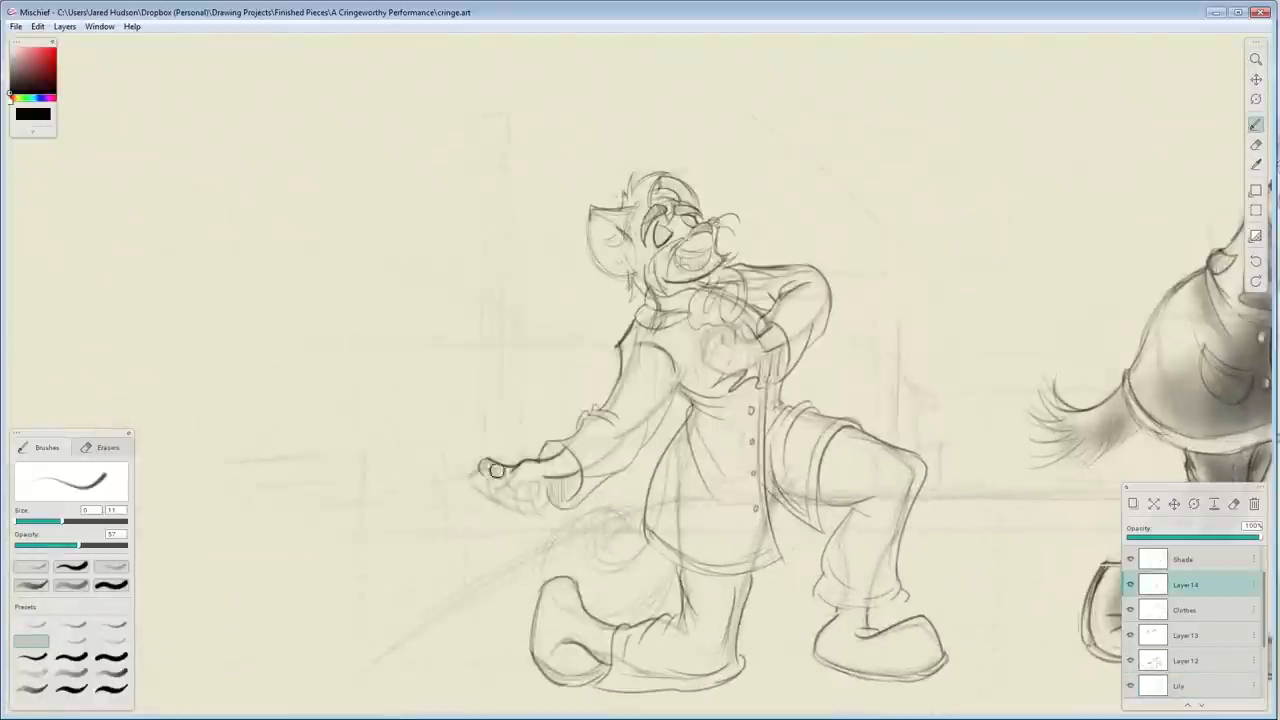
# - Ink the outstretched hand and the hand pressed to the chest with firmer lines
pyautogui.moveTo(500, 470); pyautogui.dragTo(530, 490)
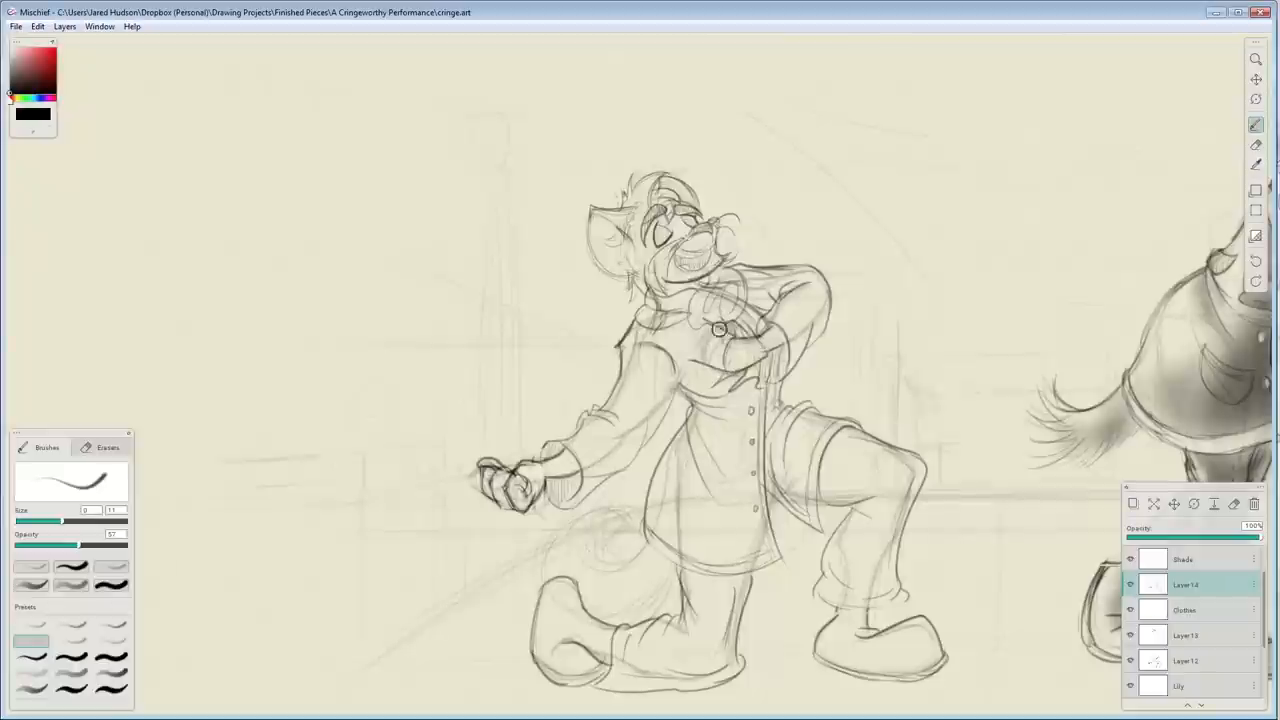
pyautogui.moveTo(720, 330); pyautogui.dragTo(758, 388)
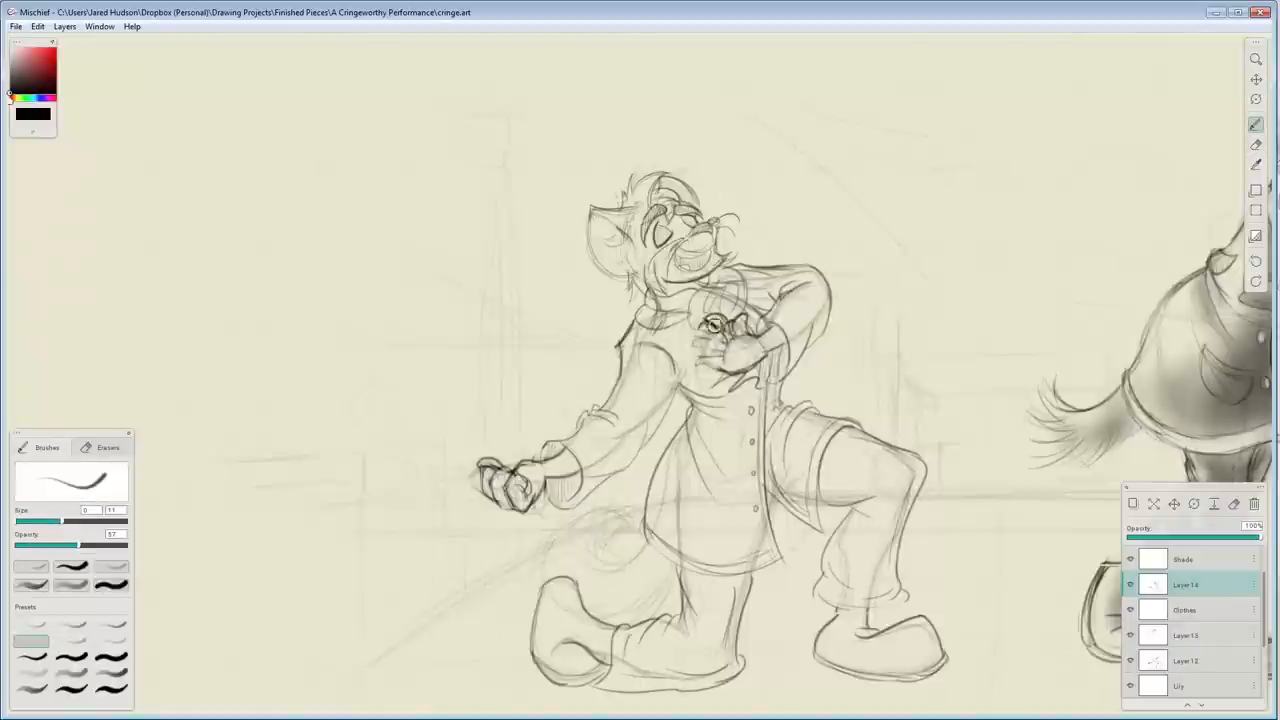
pyautogui.moveTo(700, 330); pyautogui.dragTo(736, 376)
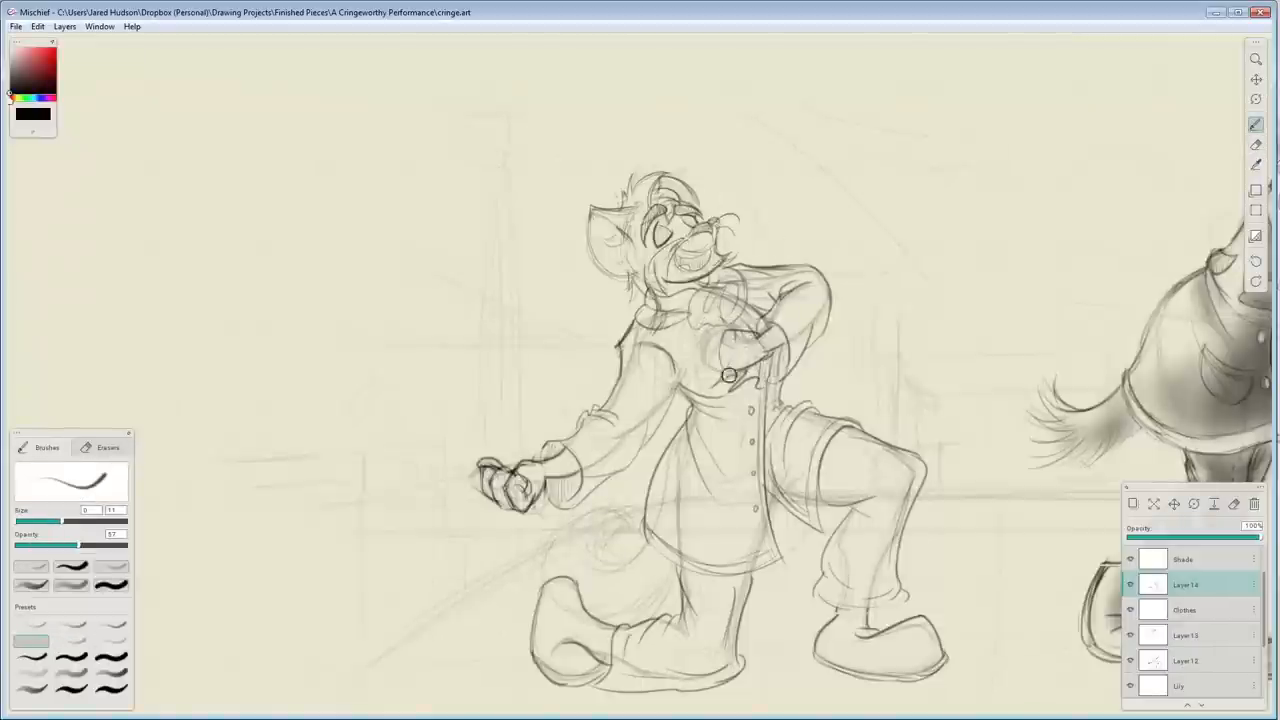
pyautogui.click(1184, 636)
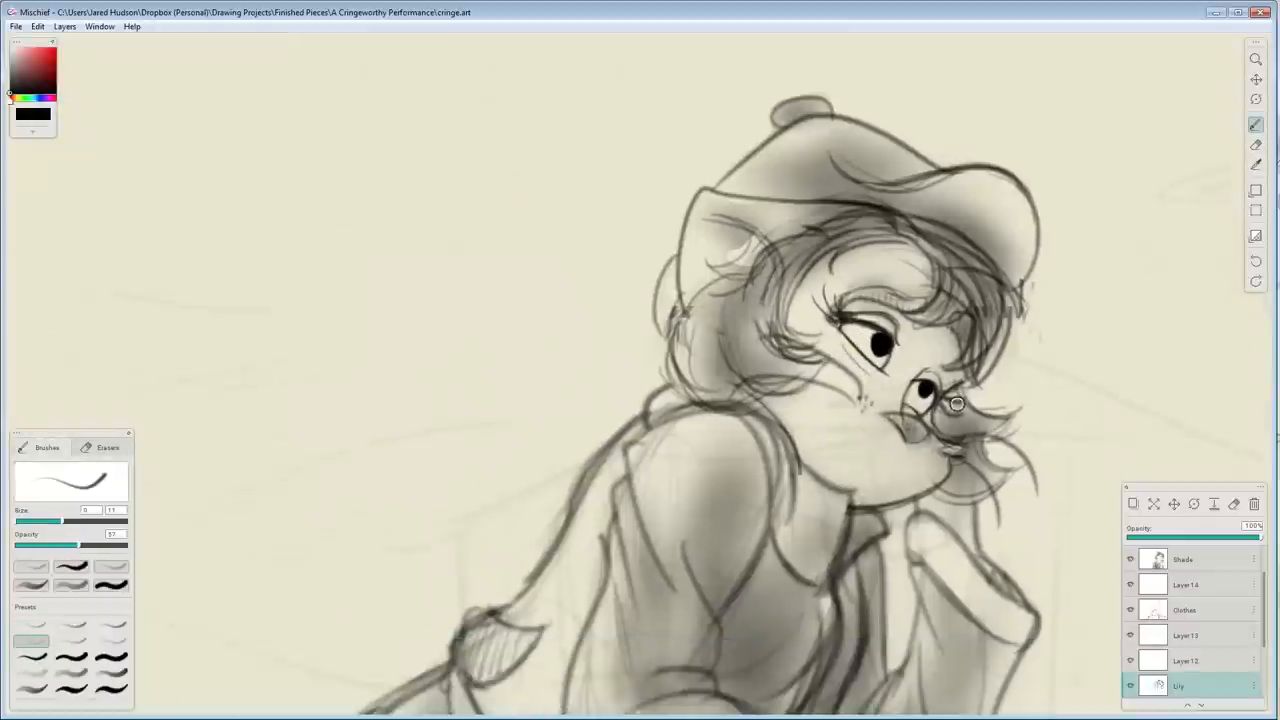
# - Shade the leaning female cat's face with soft grey strokes
pyautogui.moveTo(956, 404); pyautogui.dragTo(914, 480)
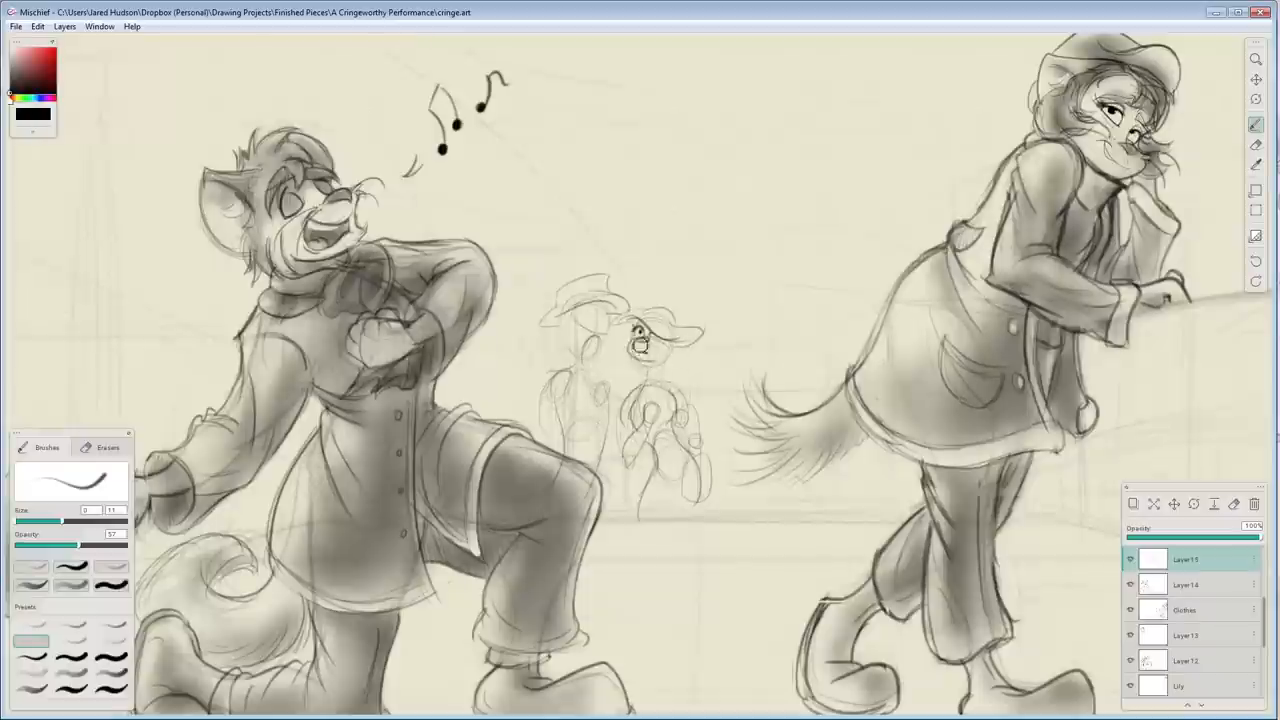
# - Sketch the small background couple, detailing the woman in the hat and her dress
pyautogui.moveTo(640, 340); pyautogui.dragTo(680, 342)
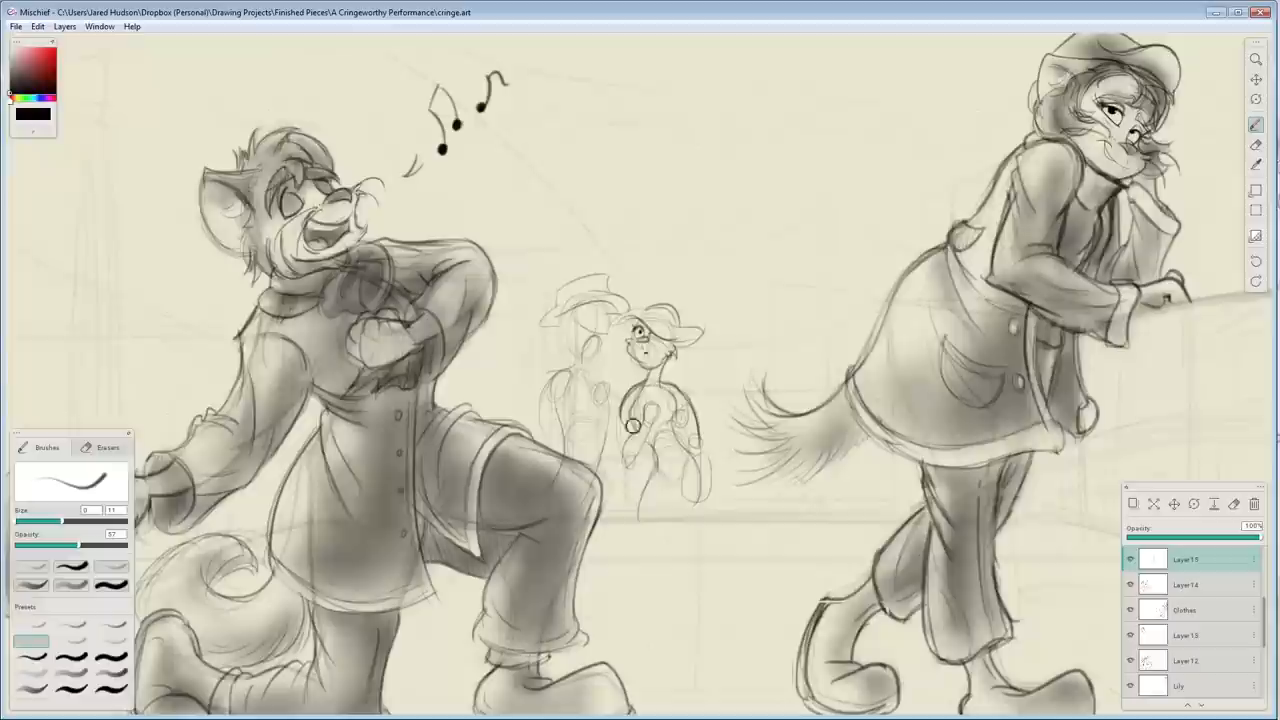
pyautogui.moveTo(636, 420); pyautogui.dragTo(700, 490)
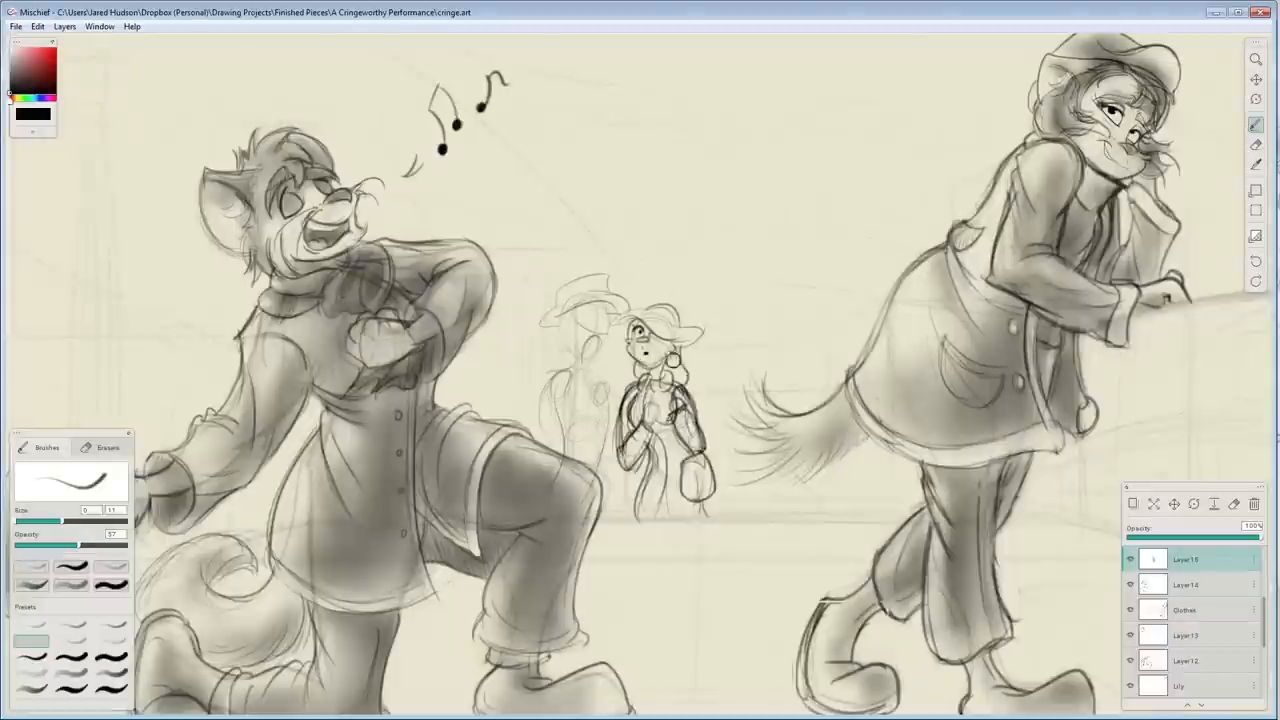
pyautogui.moveTo(640, 330); pyautogui.dragTo(660, 450)
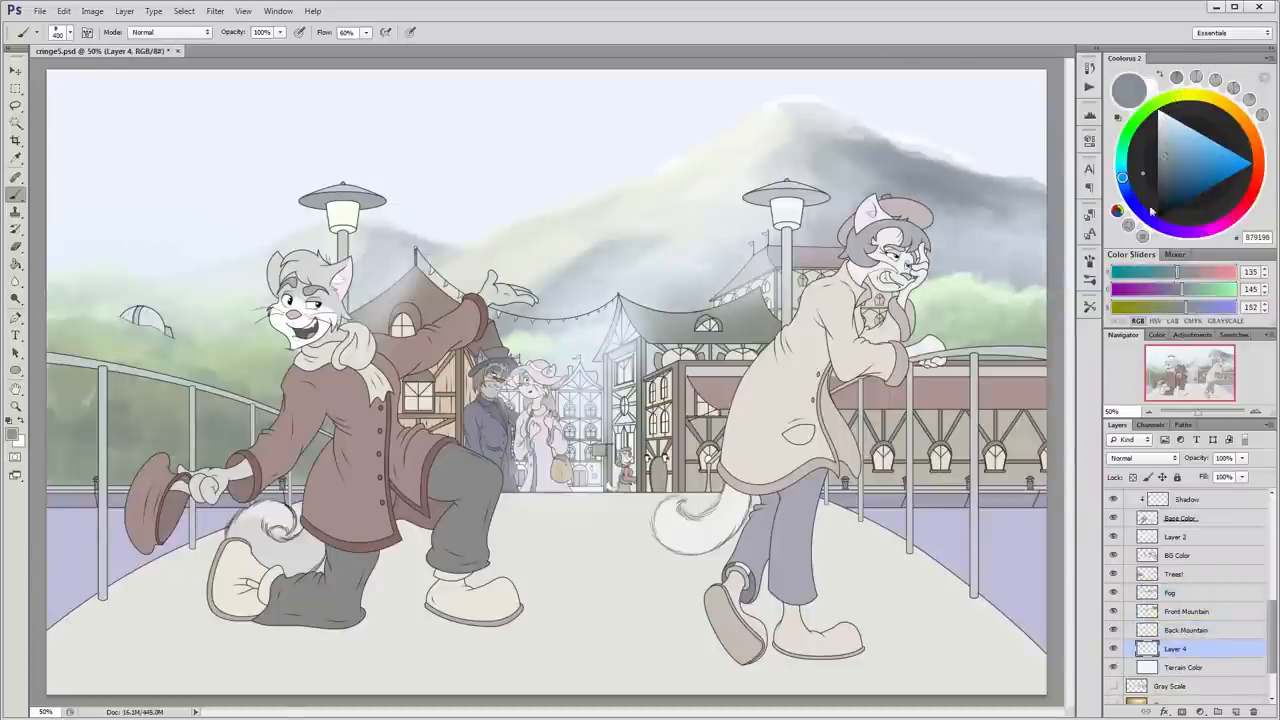
# - Select the Terrain Color layer to brush purple-pink dusk clouds into the sky
pyautogui.click(1184, 668)
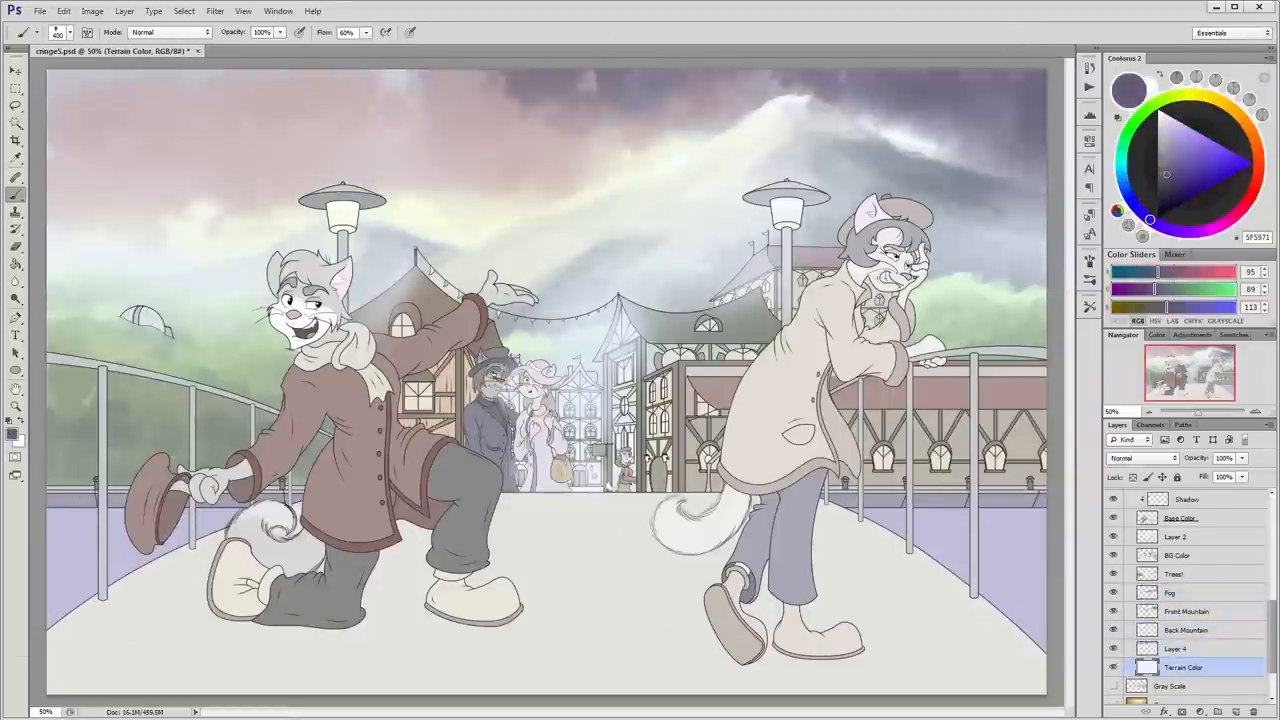
pyautogui.click(1176, 648)
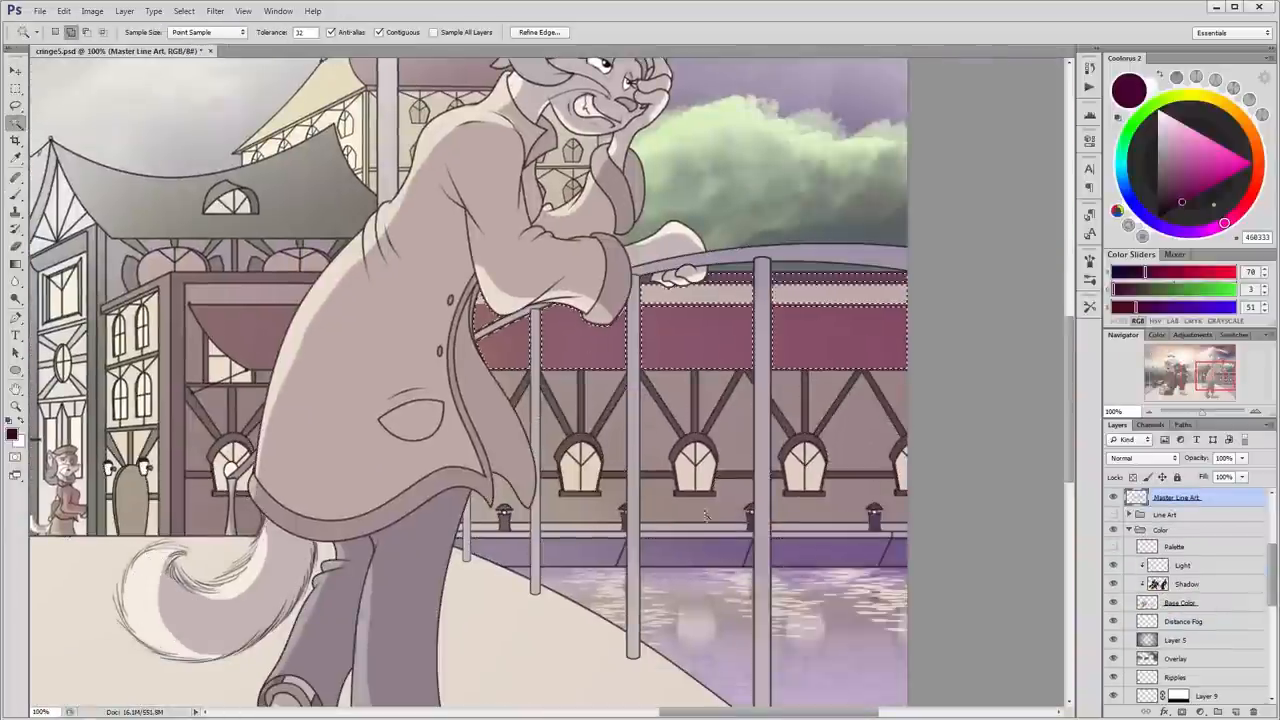
# - Zoom into the village to paint warm window and lamp glows
pyautogui.click(184, 12)
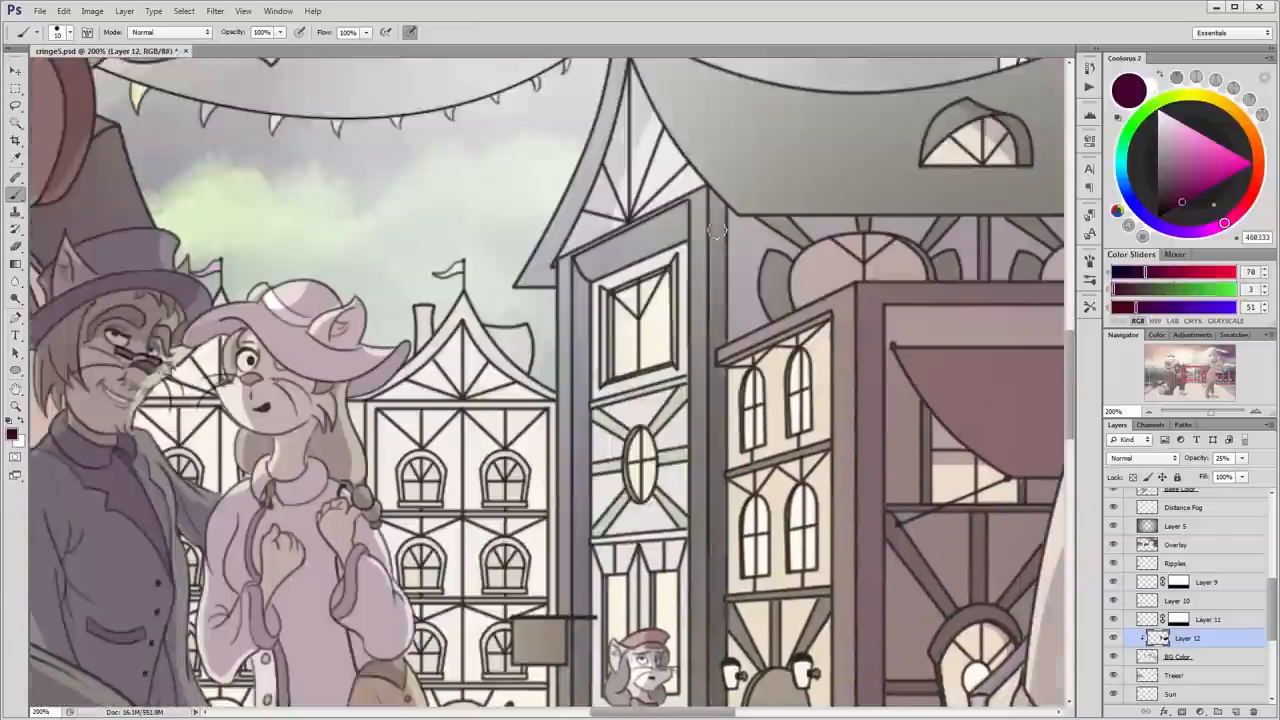
pyautogui.scroll(-3)
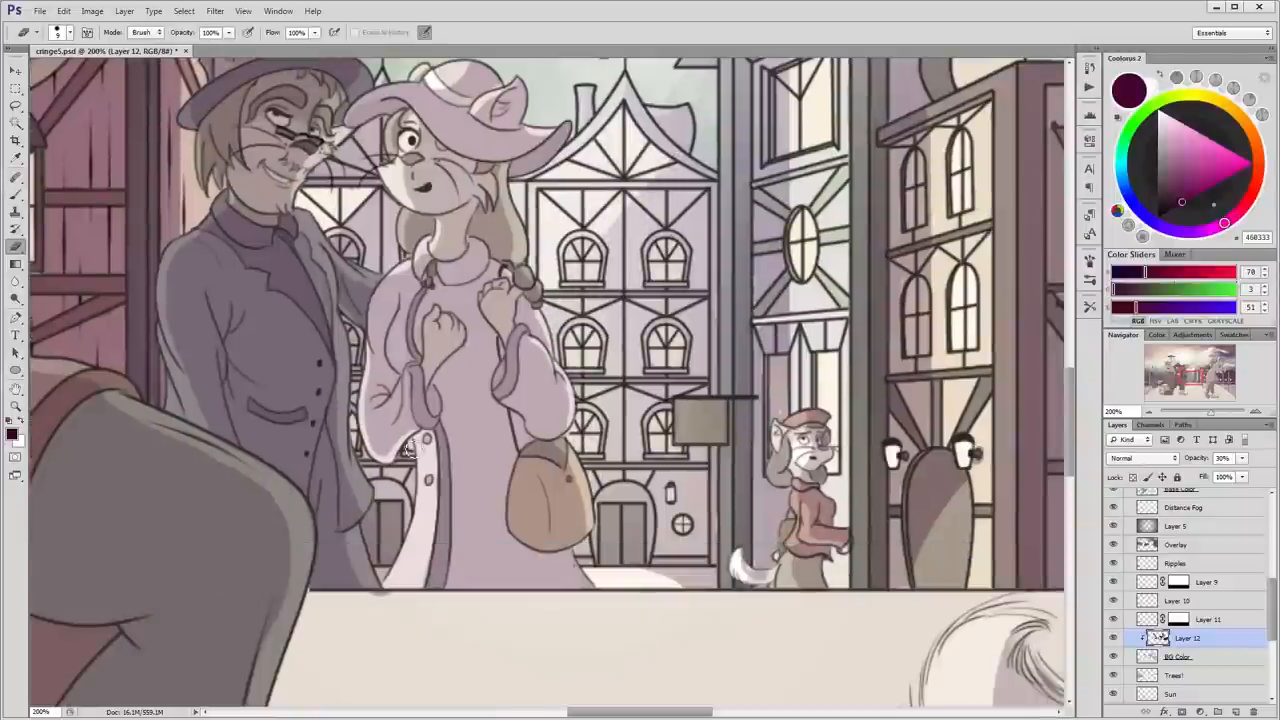
pyautogui.moveTo(628, 224)
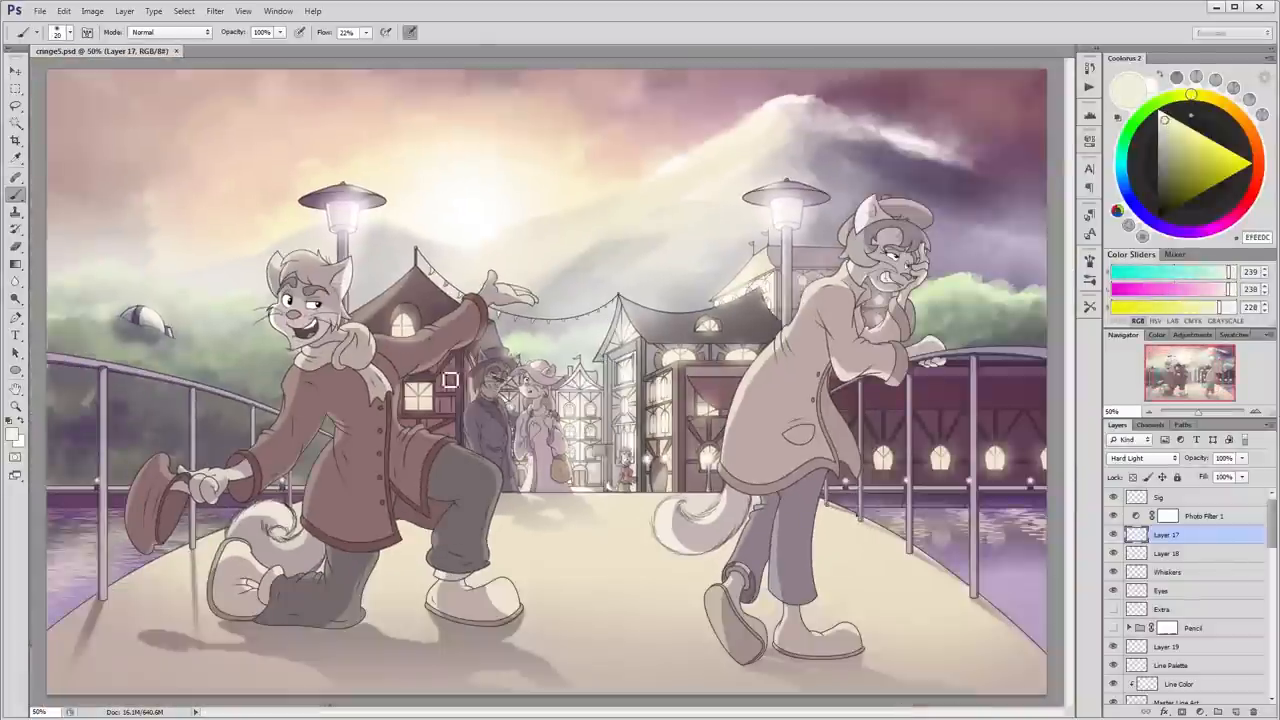
# - Select the Front Mountain and Back Mountain layers to lighten the mountains
pyautogui.click(1168, 648)
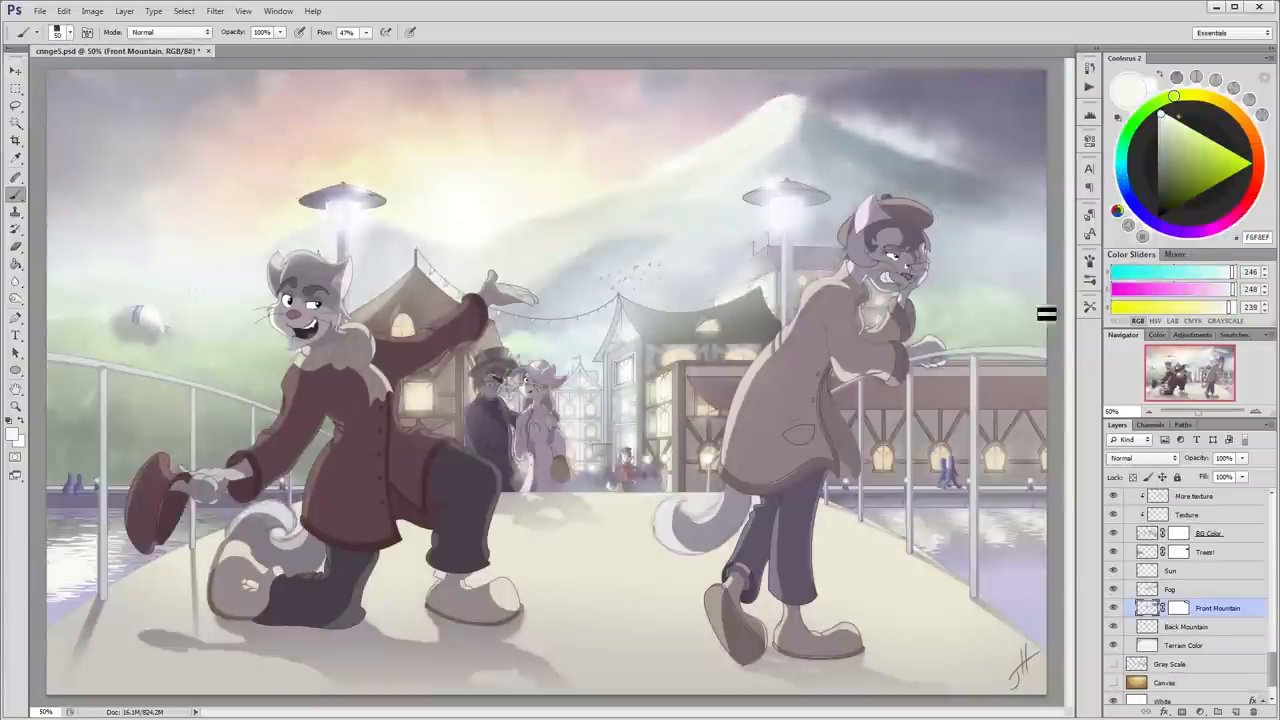
pyautogui.click(1188, 626)
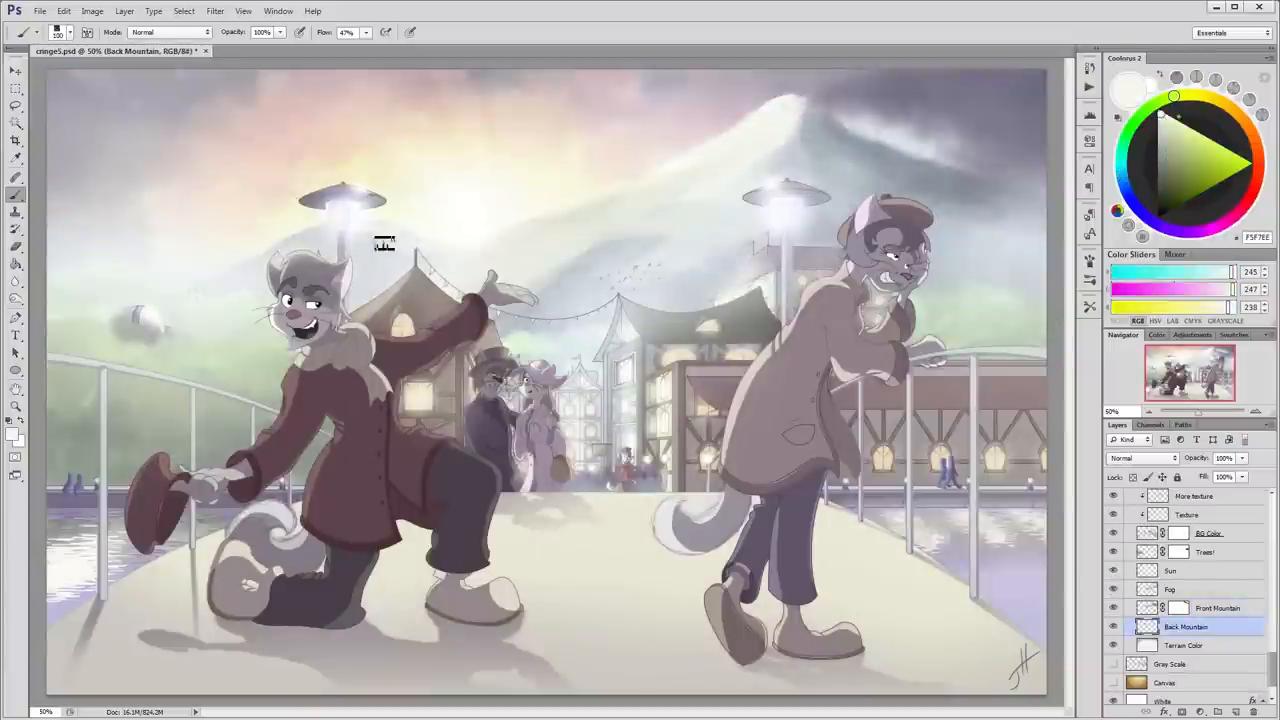